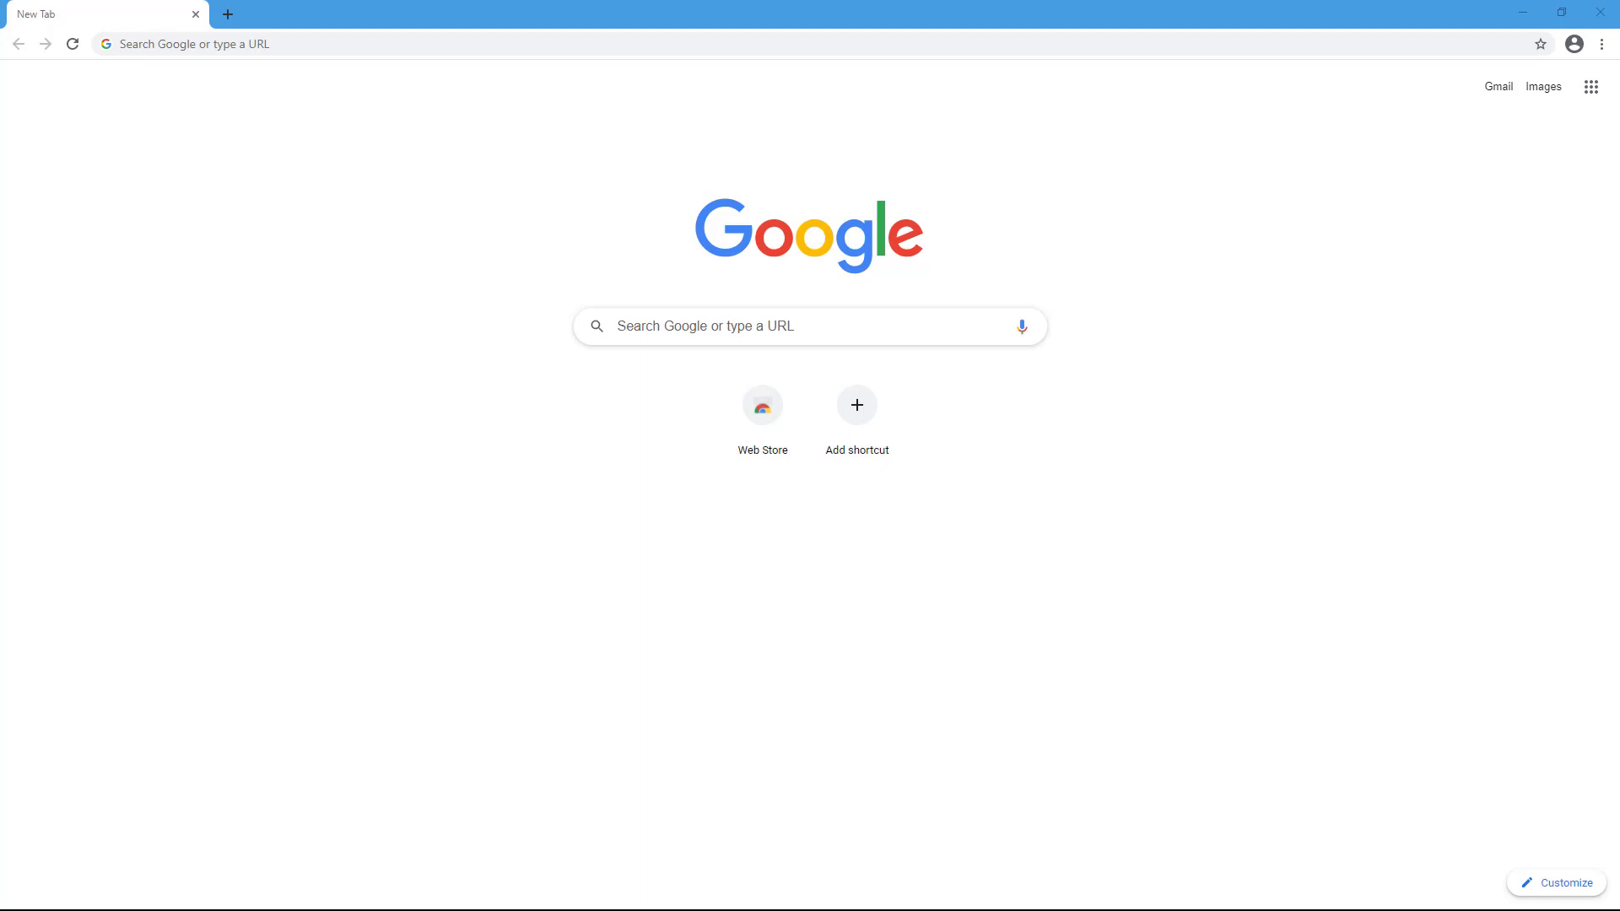
pyautogui.moveTo(1426, 334)
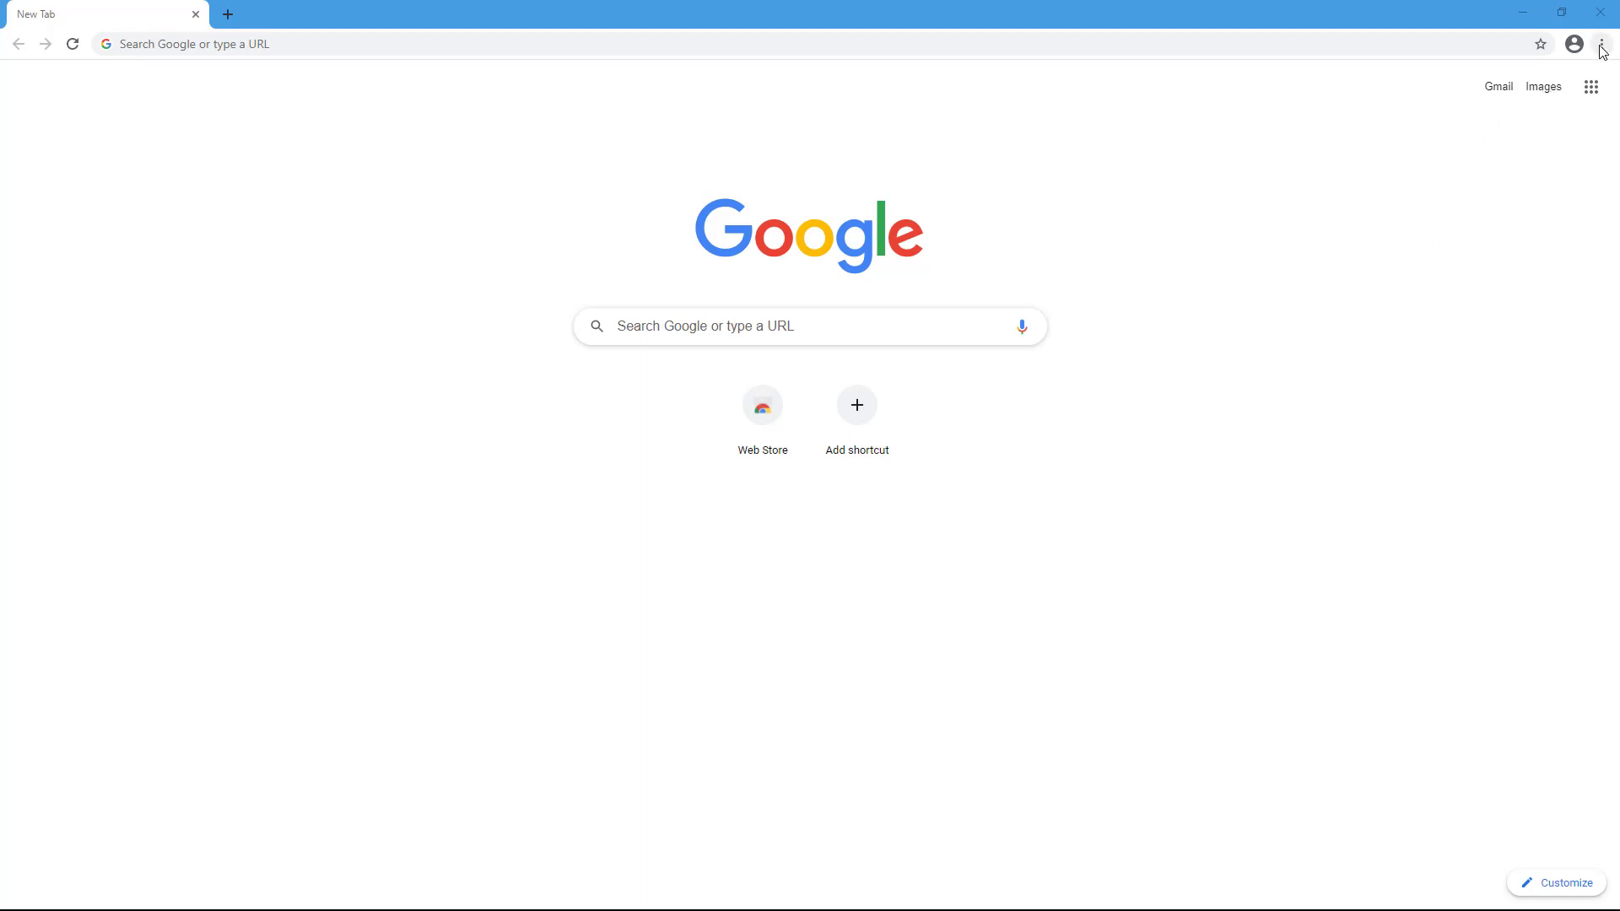
pyautogui.moveTo(1600, 43)
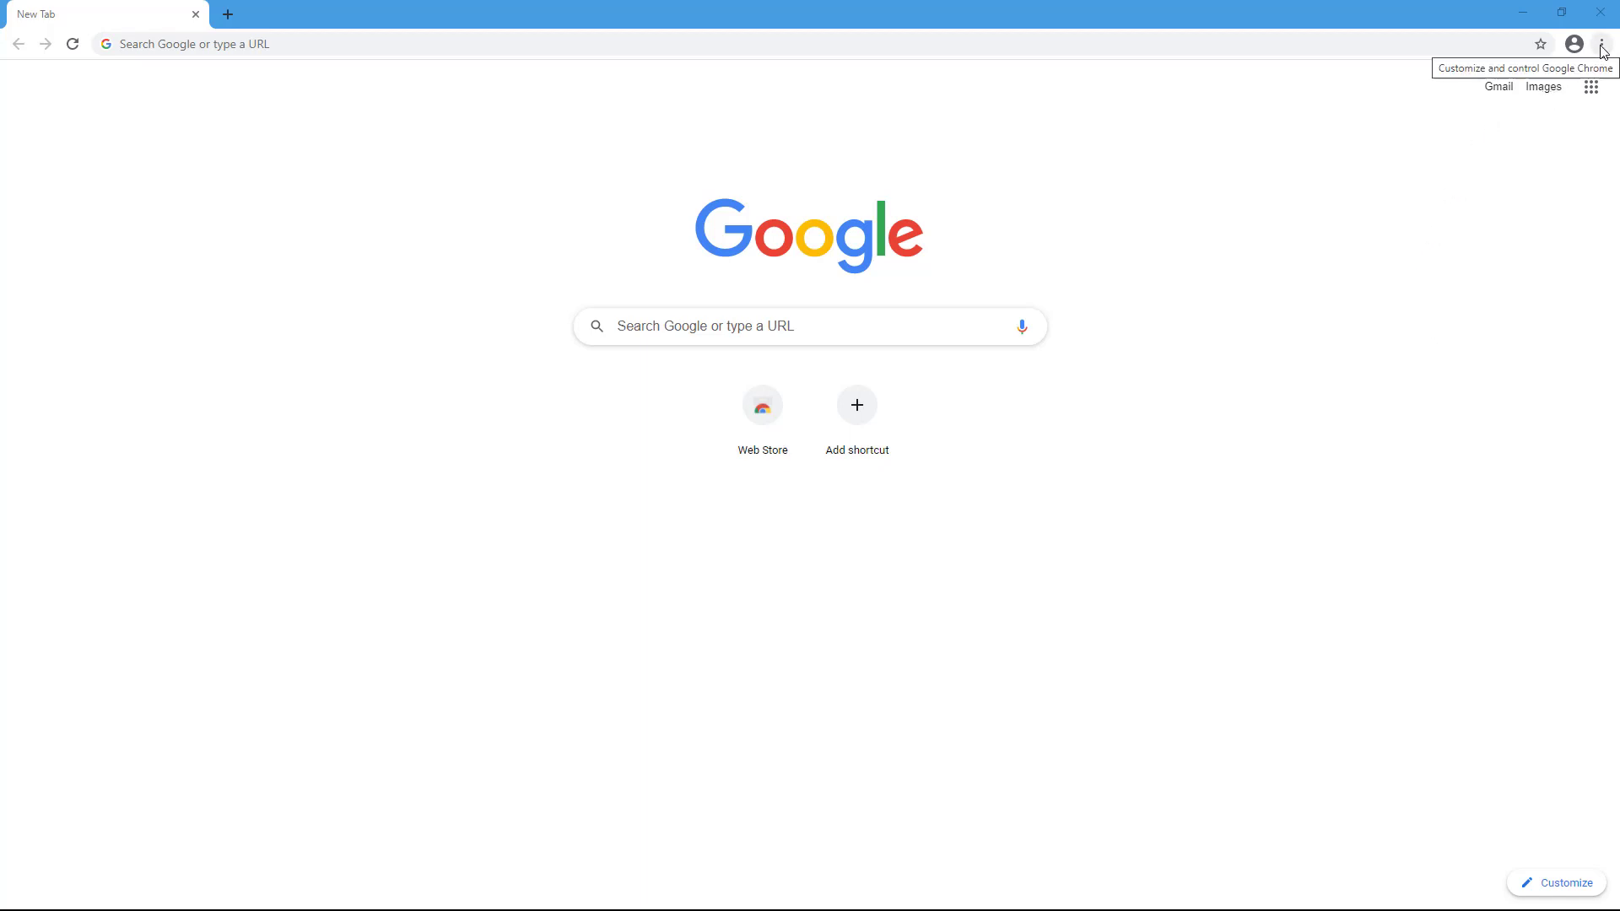
# Open Chrome Settings from the three-dot main menu
pyautogui.click(1601, 43)
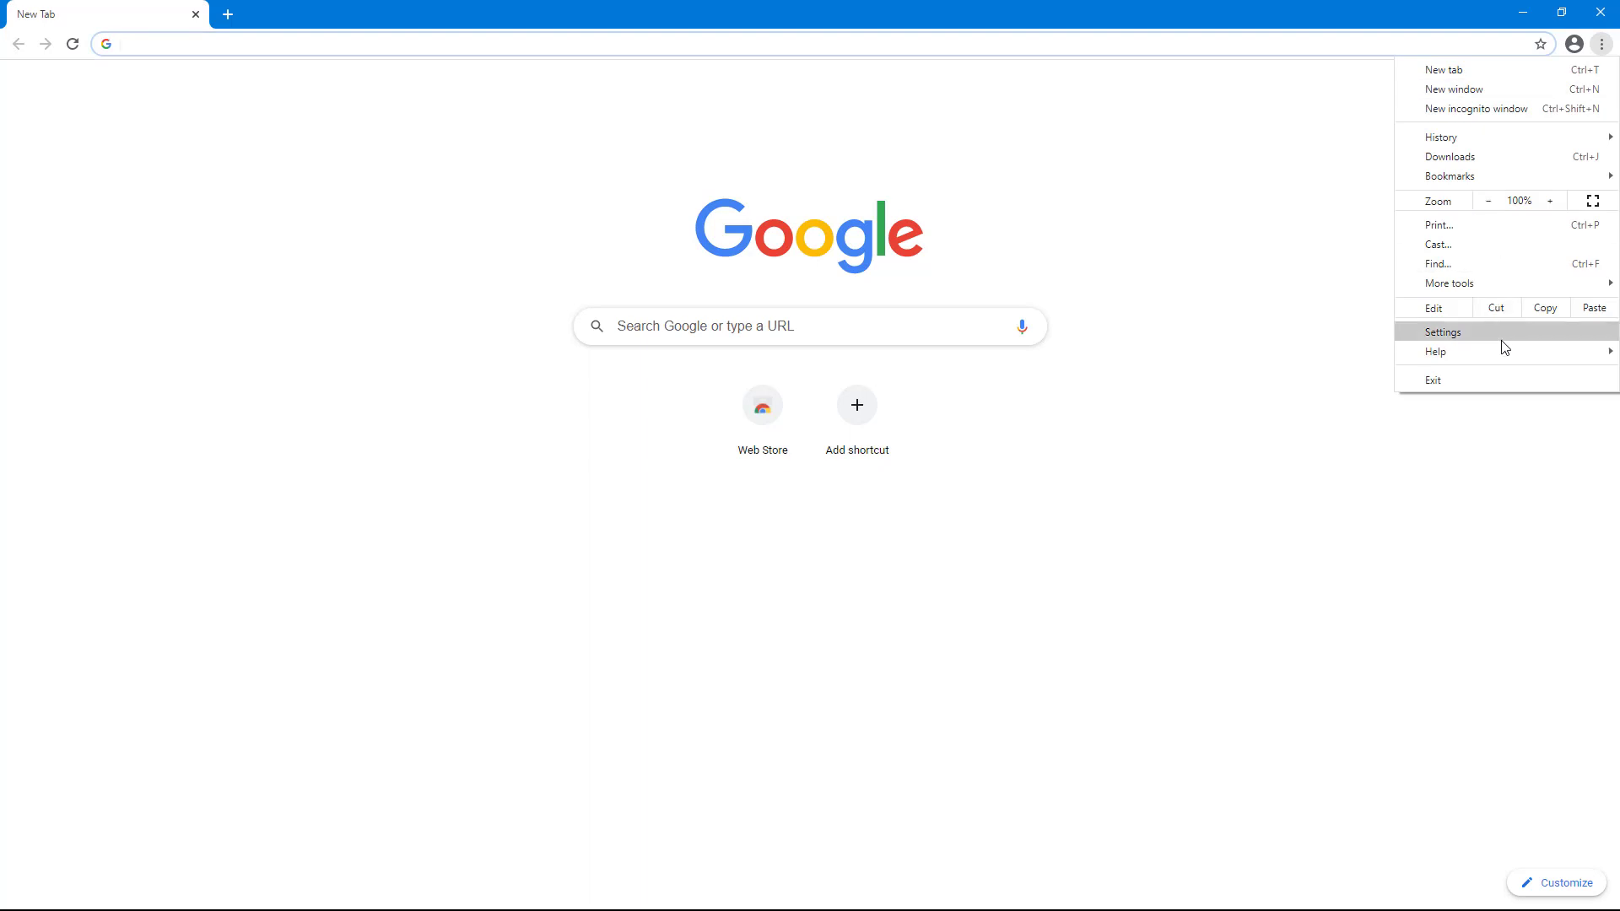
pyautogui.click(1443, 331)
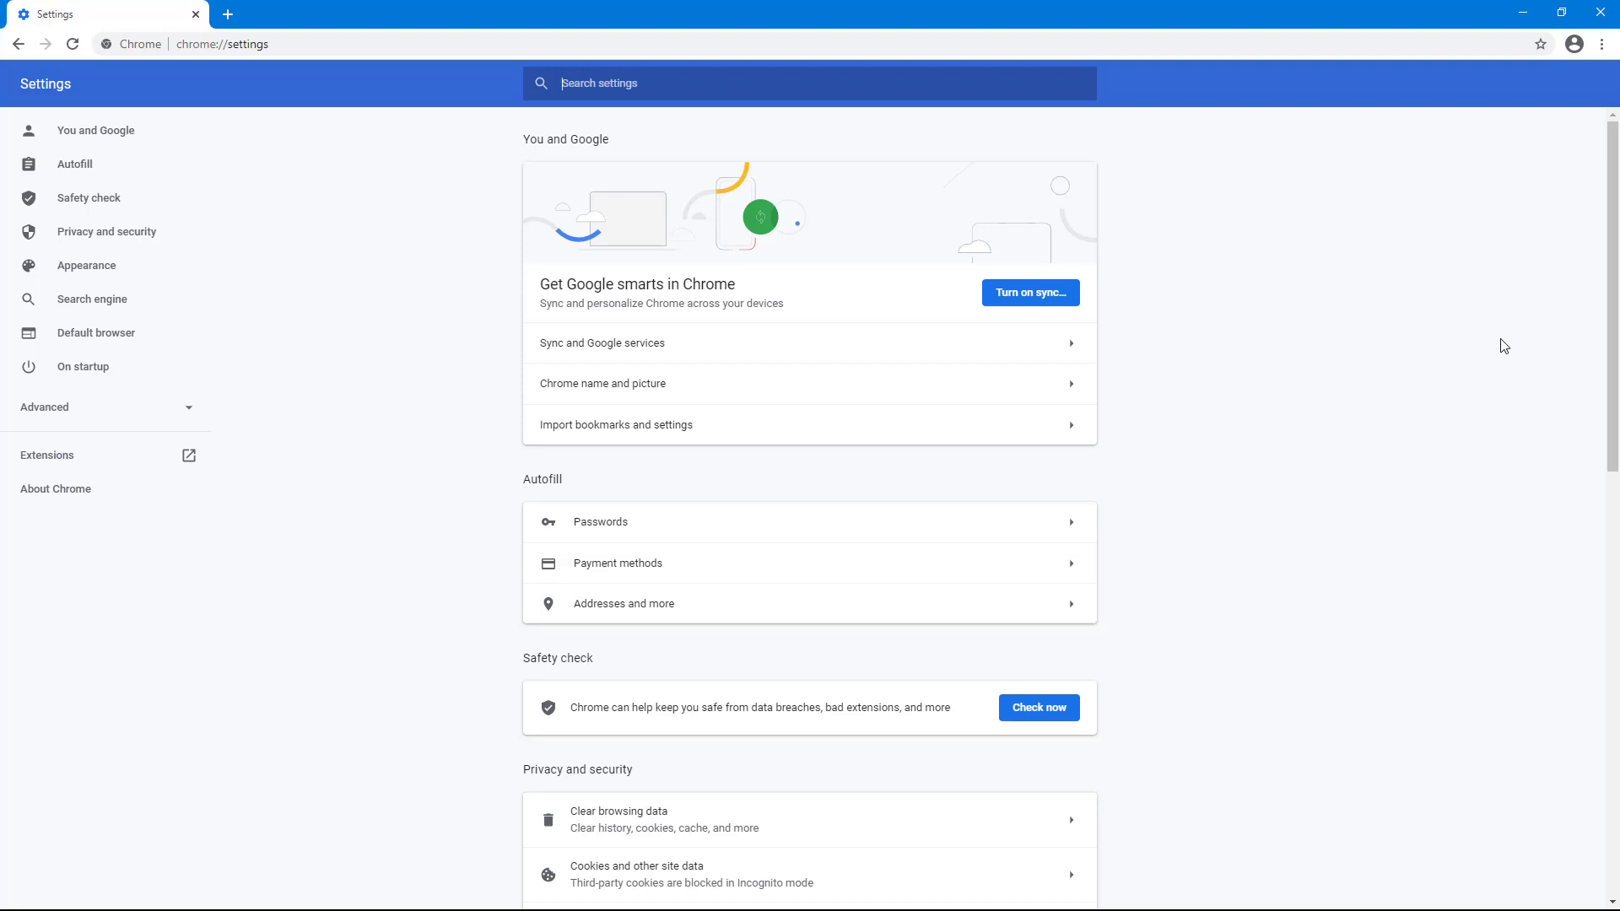
pyautogui.moveTo(229, 63)
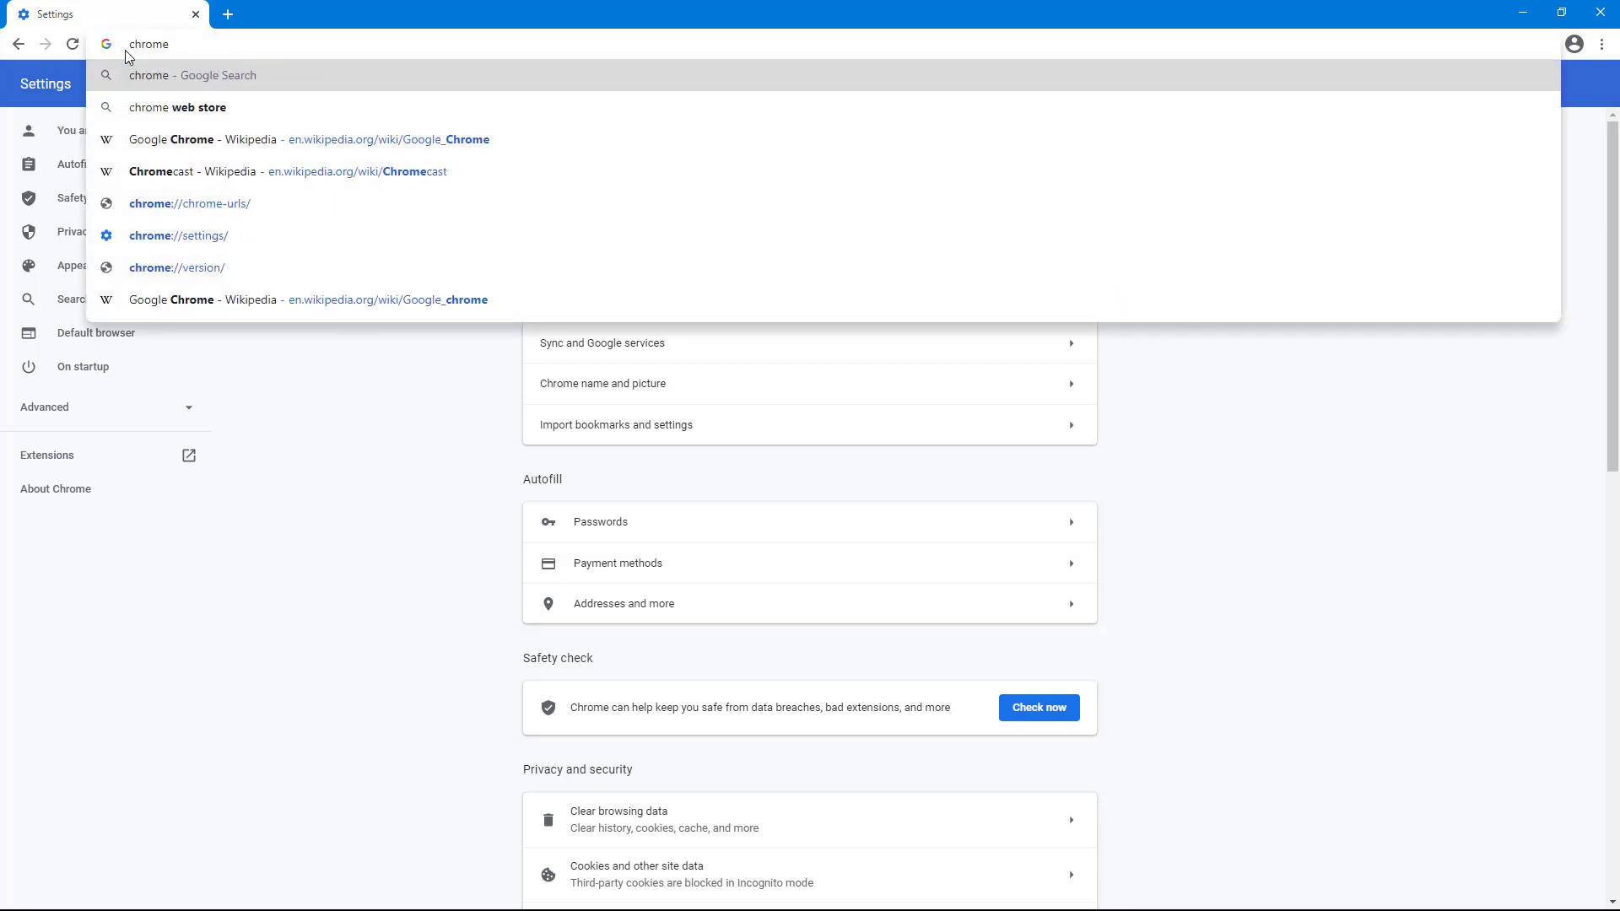
pyautogui.write('chrome://seettings')
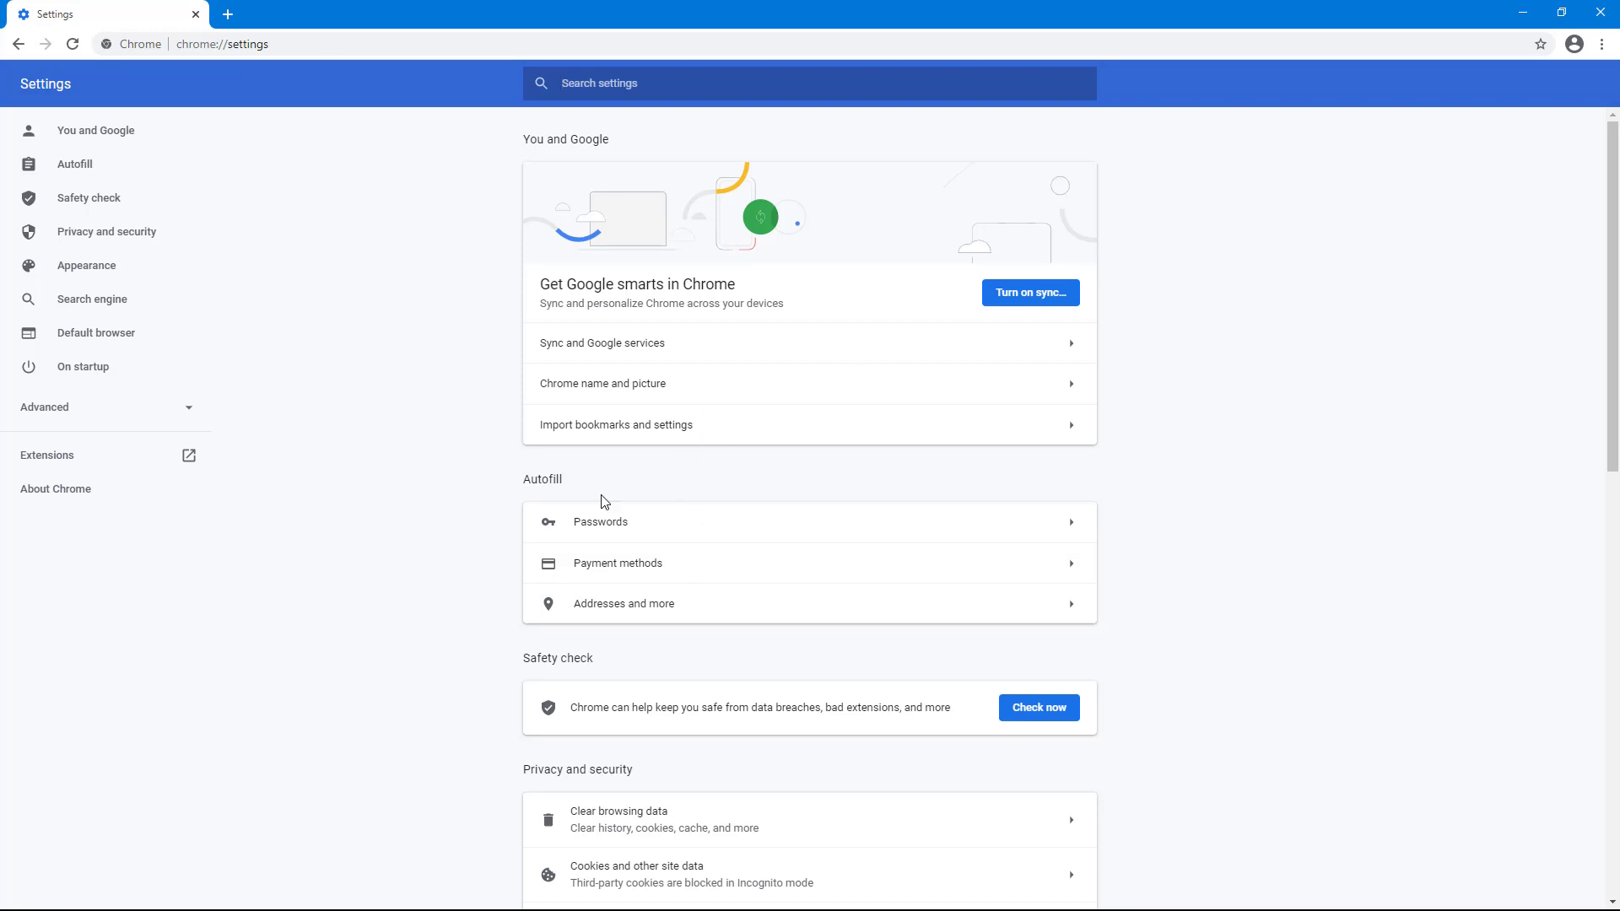
pyautogui.moveTo(623, 570)
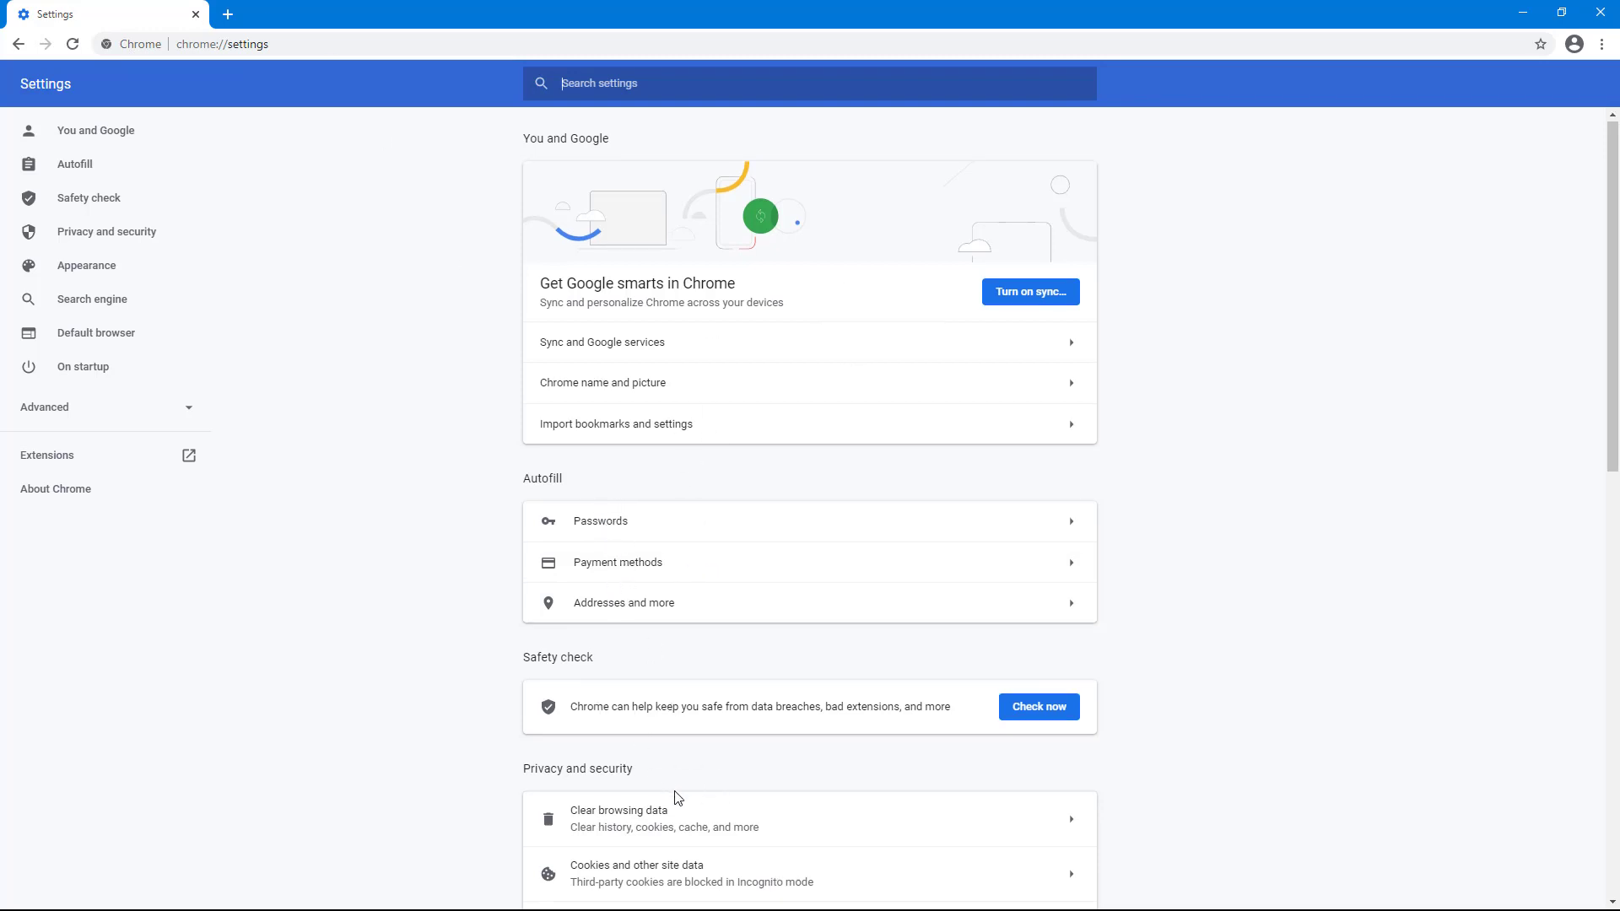
pyautogui.moveTo(73, 163)
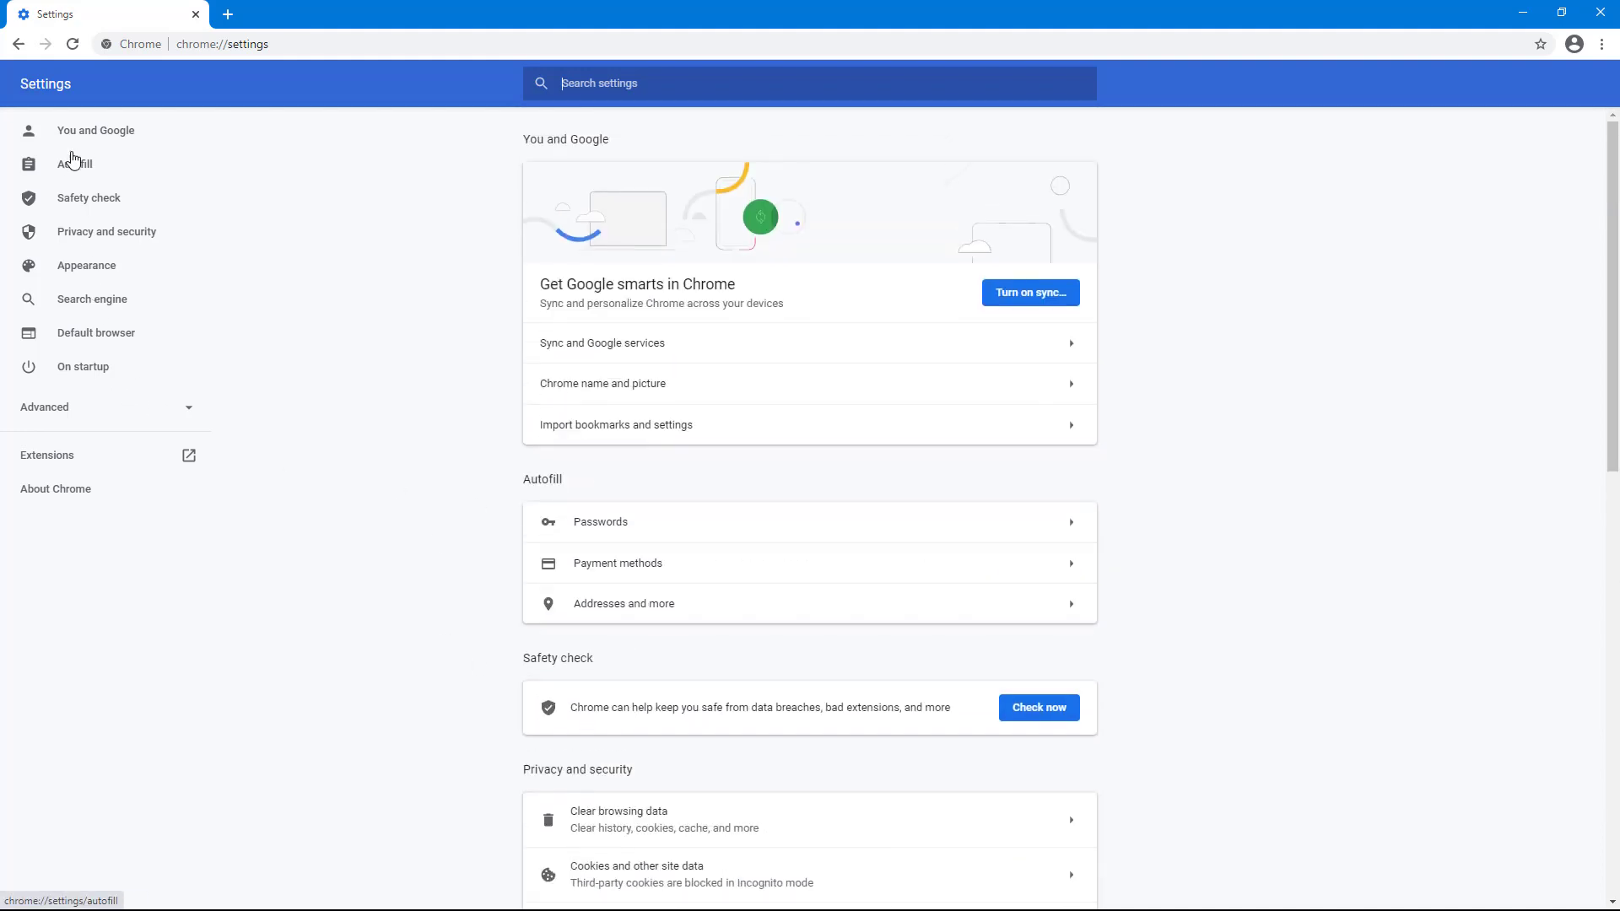
# Jump through the Autofill, Privacy and security, Search engine and On startup sections
pyautogui.click(74, 163)
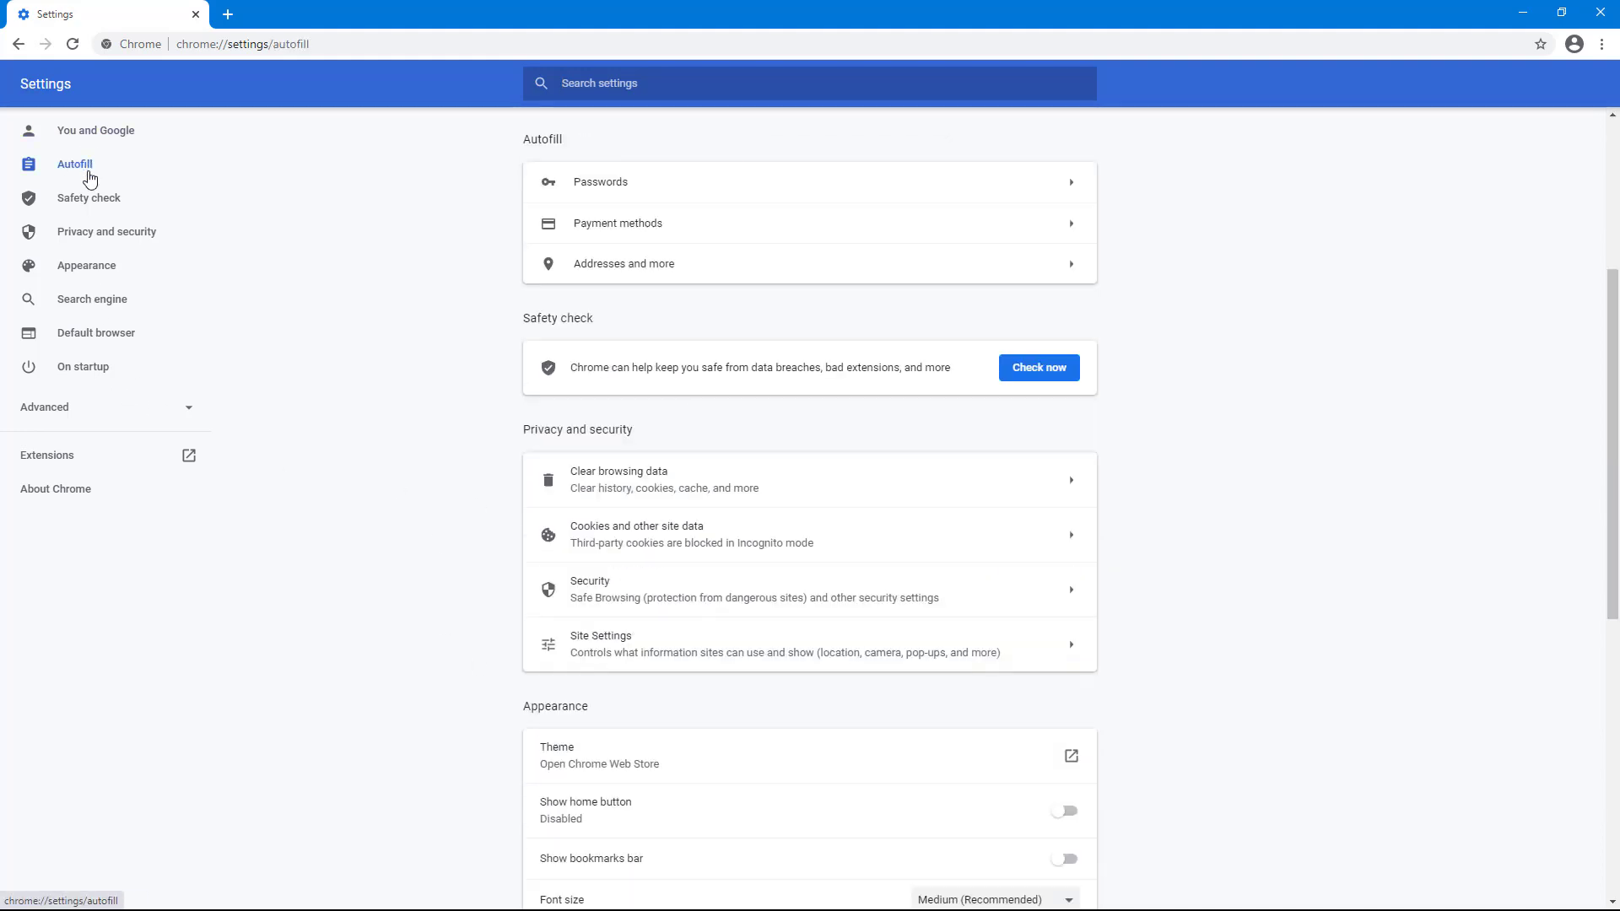
pyautogui.click(106, 232)
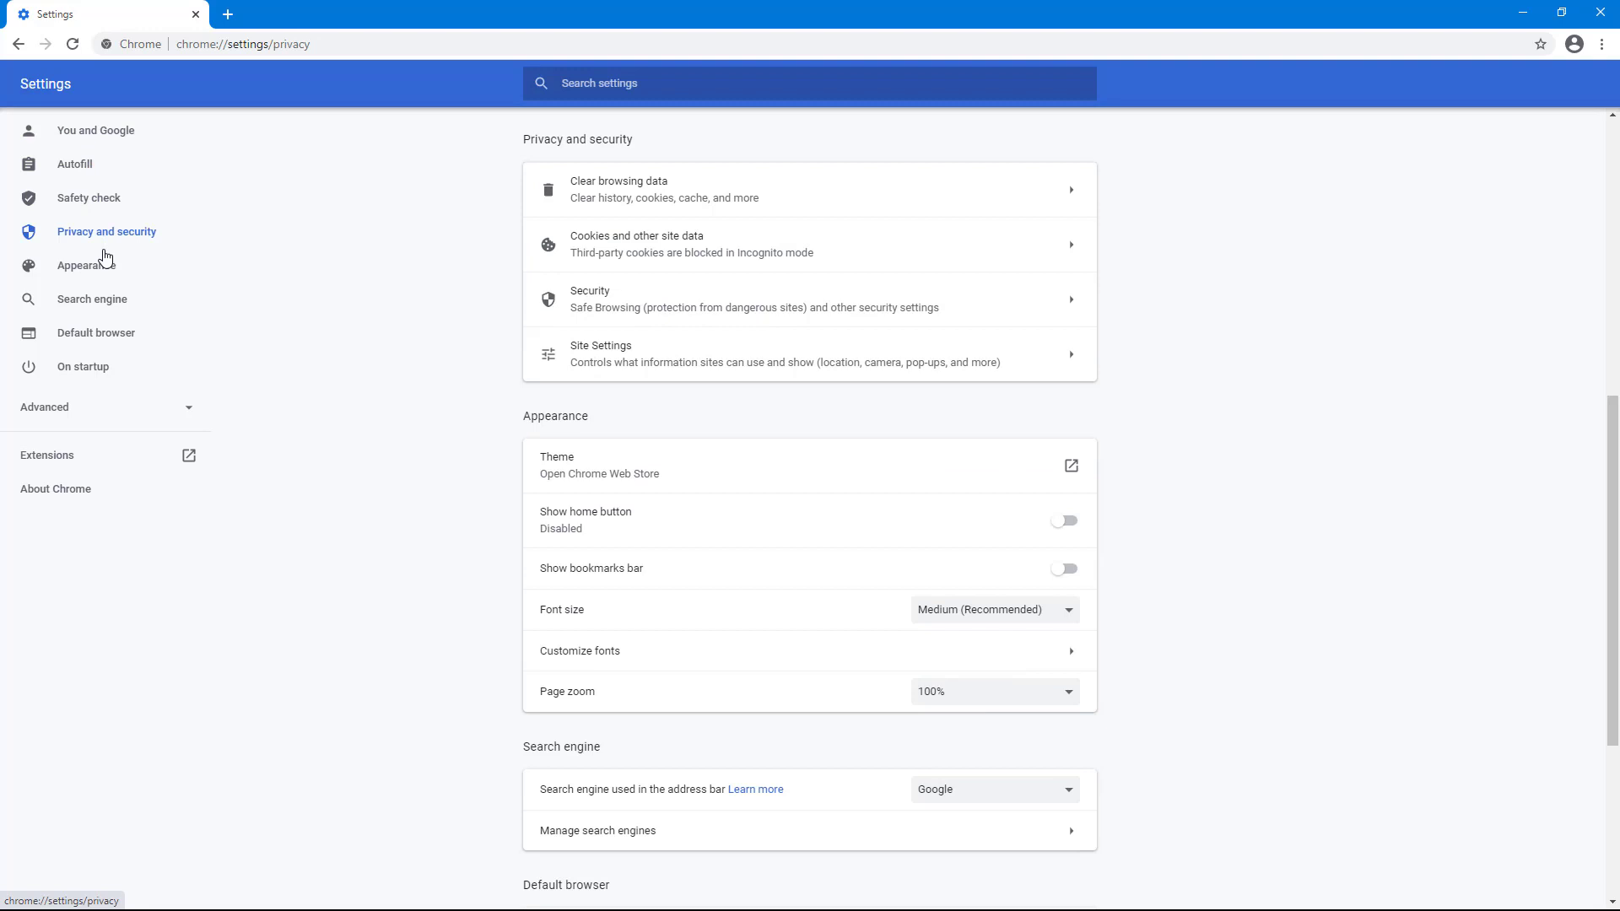
pyautogui.click(92, 298)
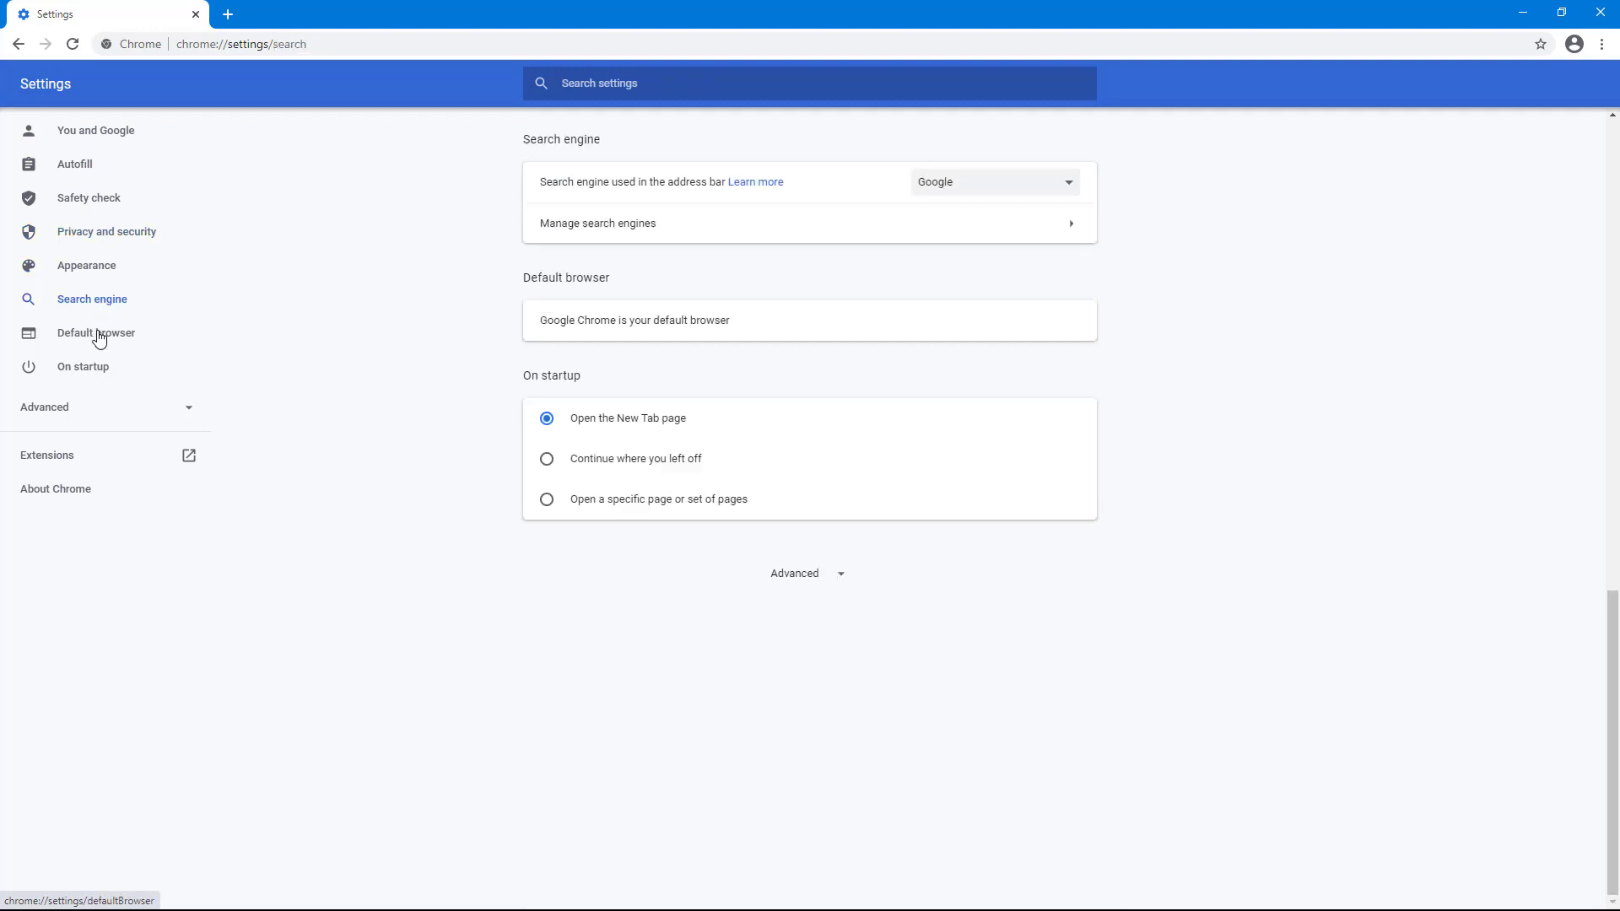
pyautogui.click(83, 367)
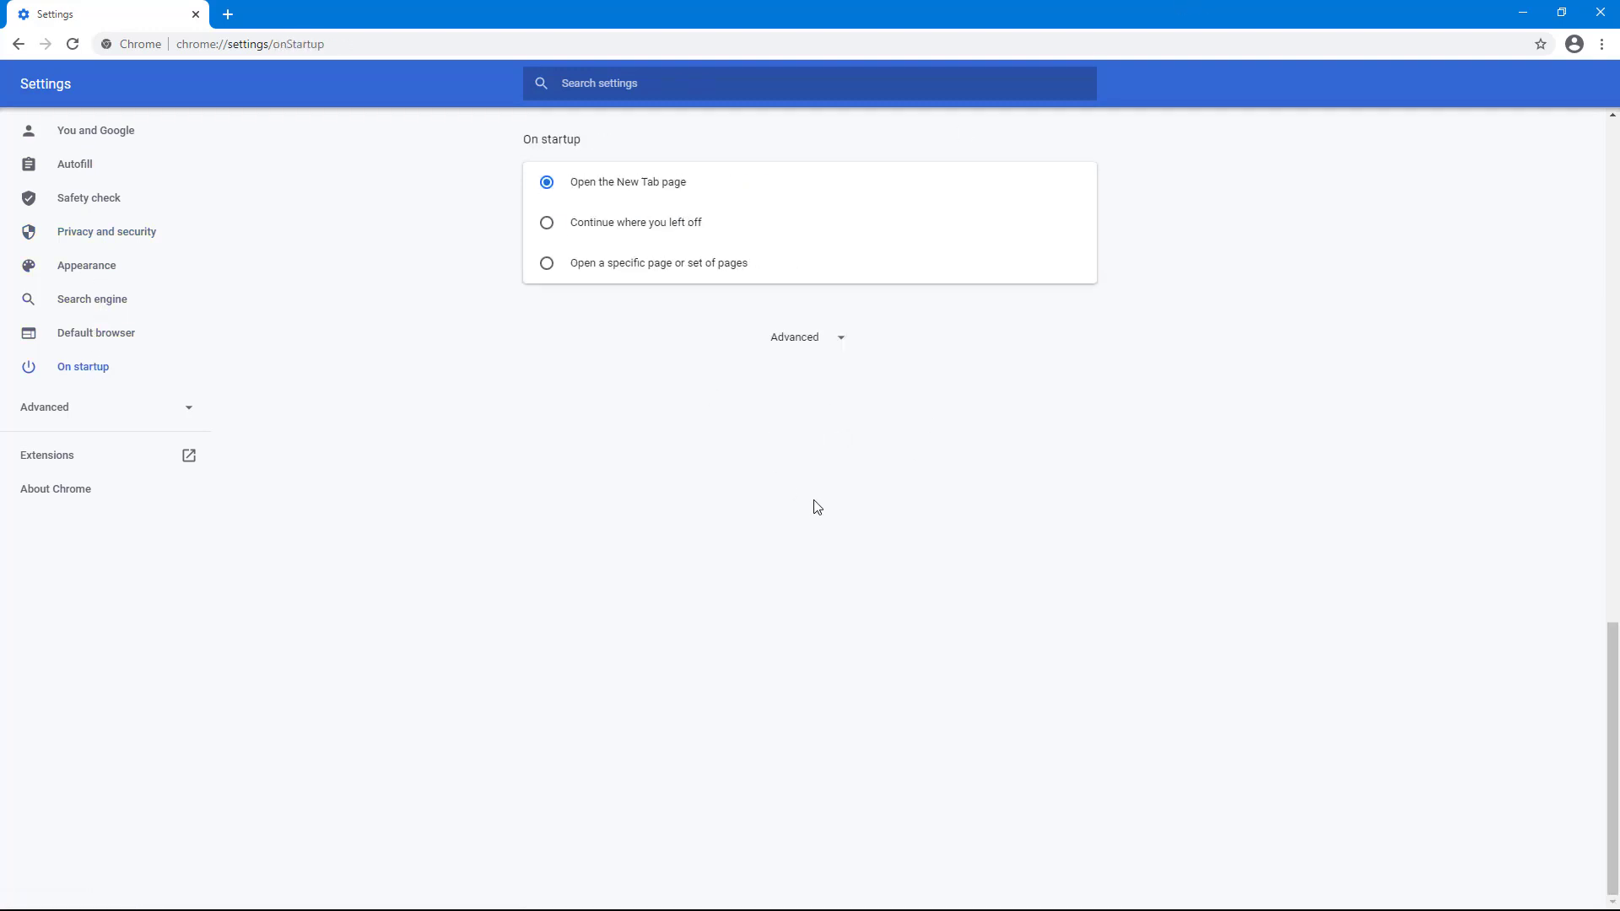
pyautogui.moveTo(835, 355)
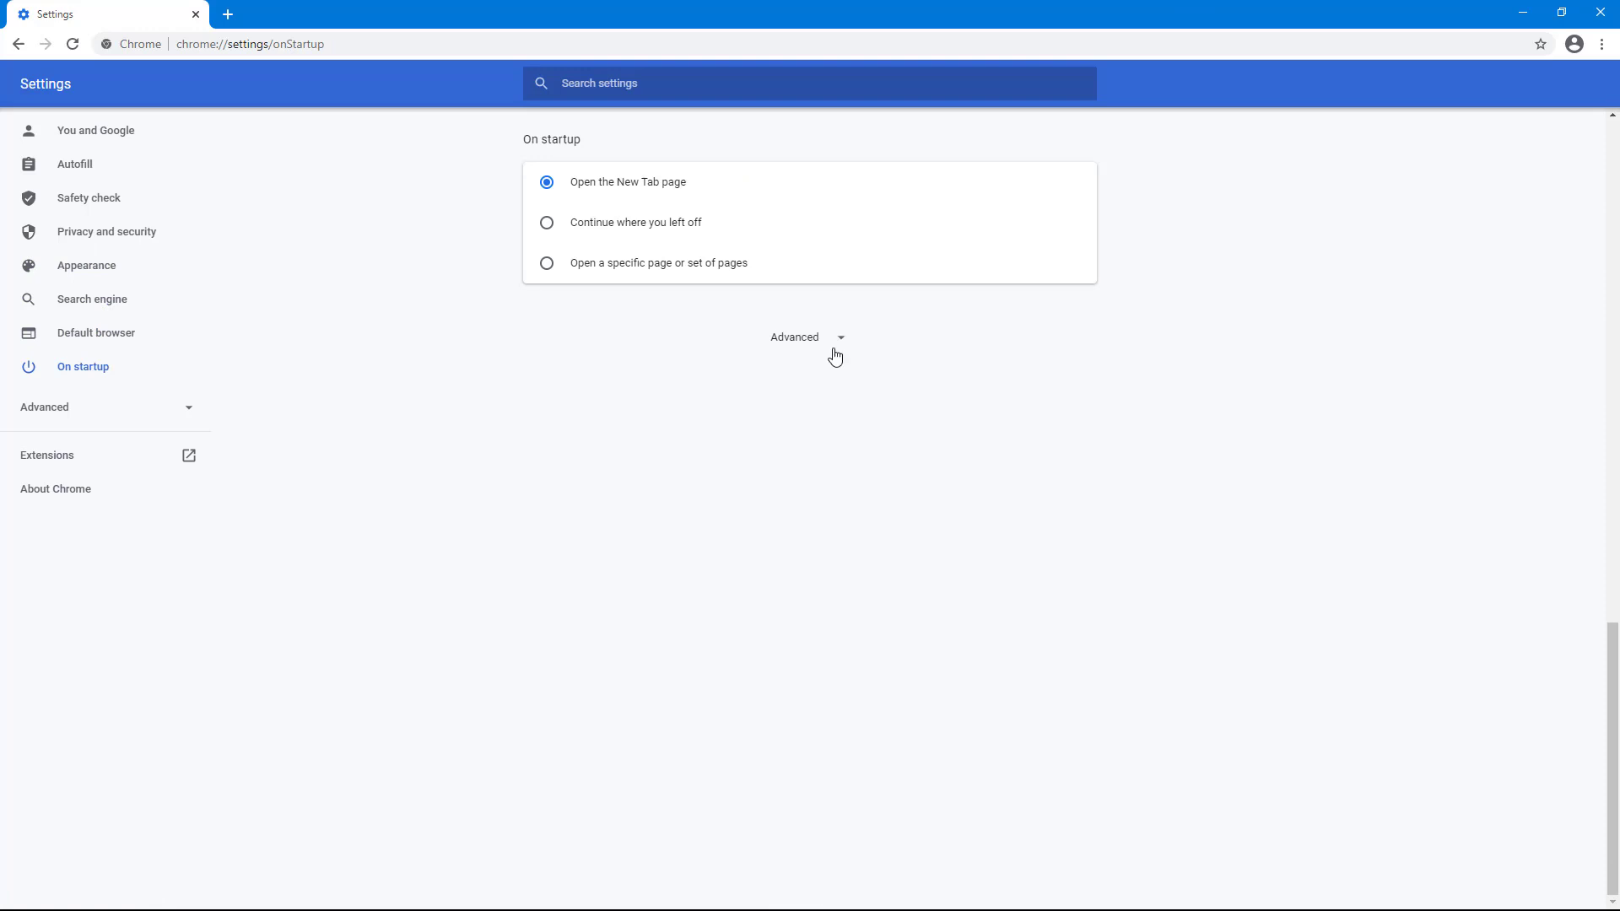
# Expand Advanced, visit Languages, Accessibility, Reset and clean up, About Chrome, then You and Google
pyautogui.click(806, 337)
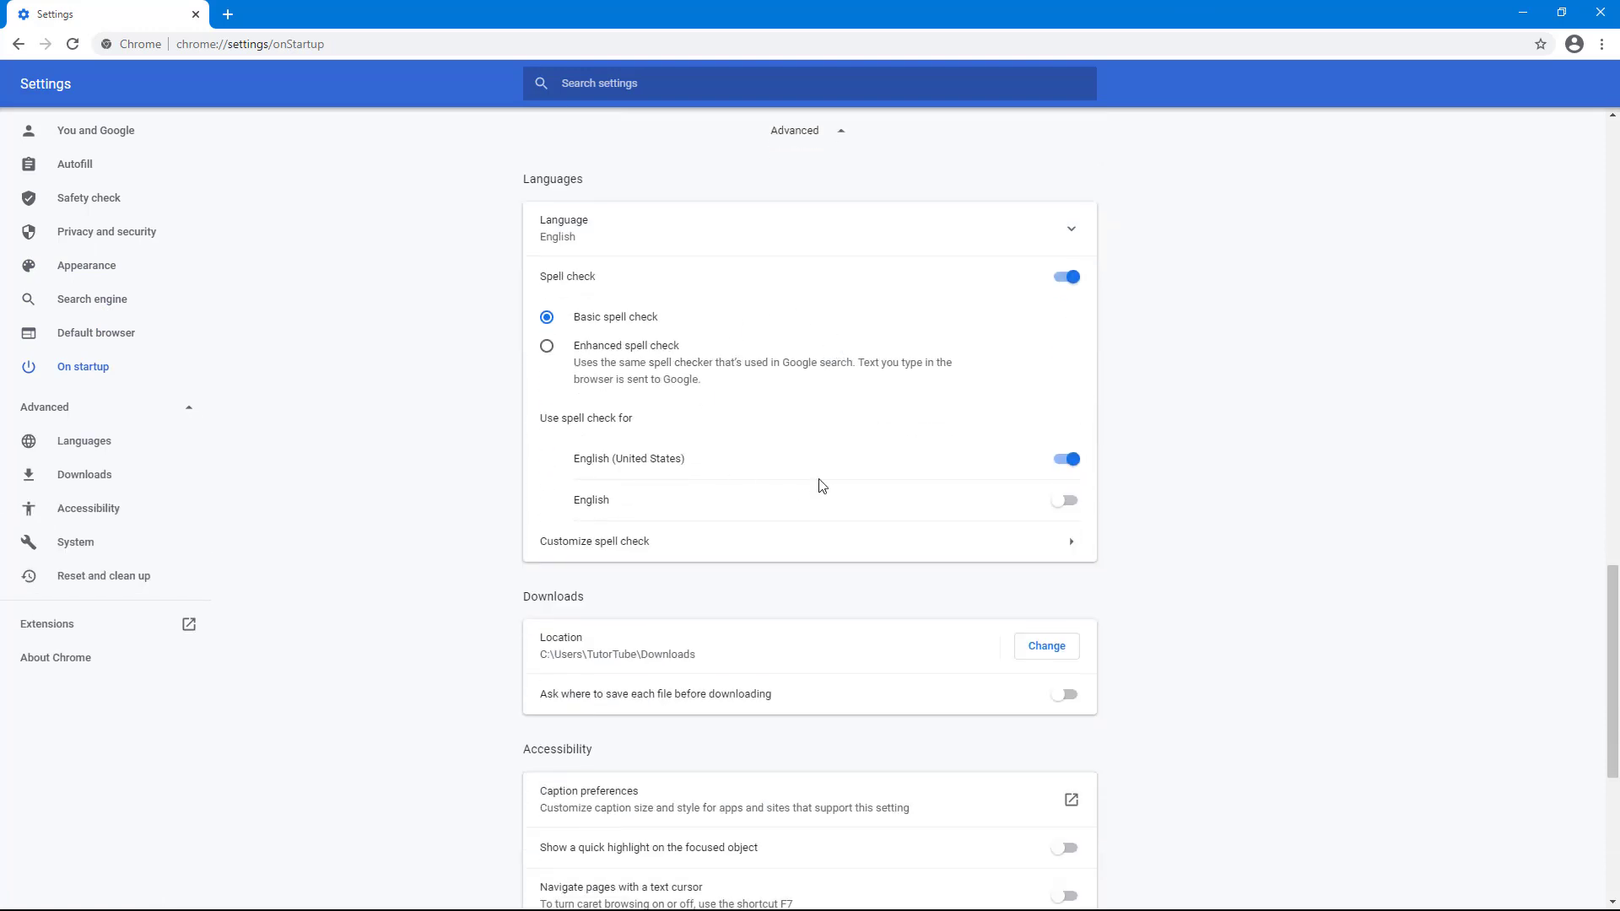
pyautogui.click(84, 441)
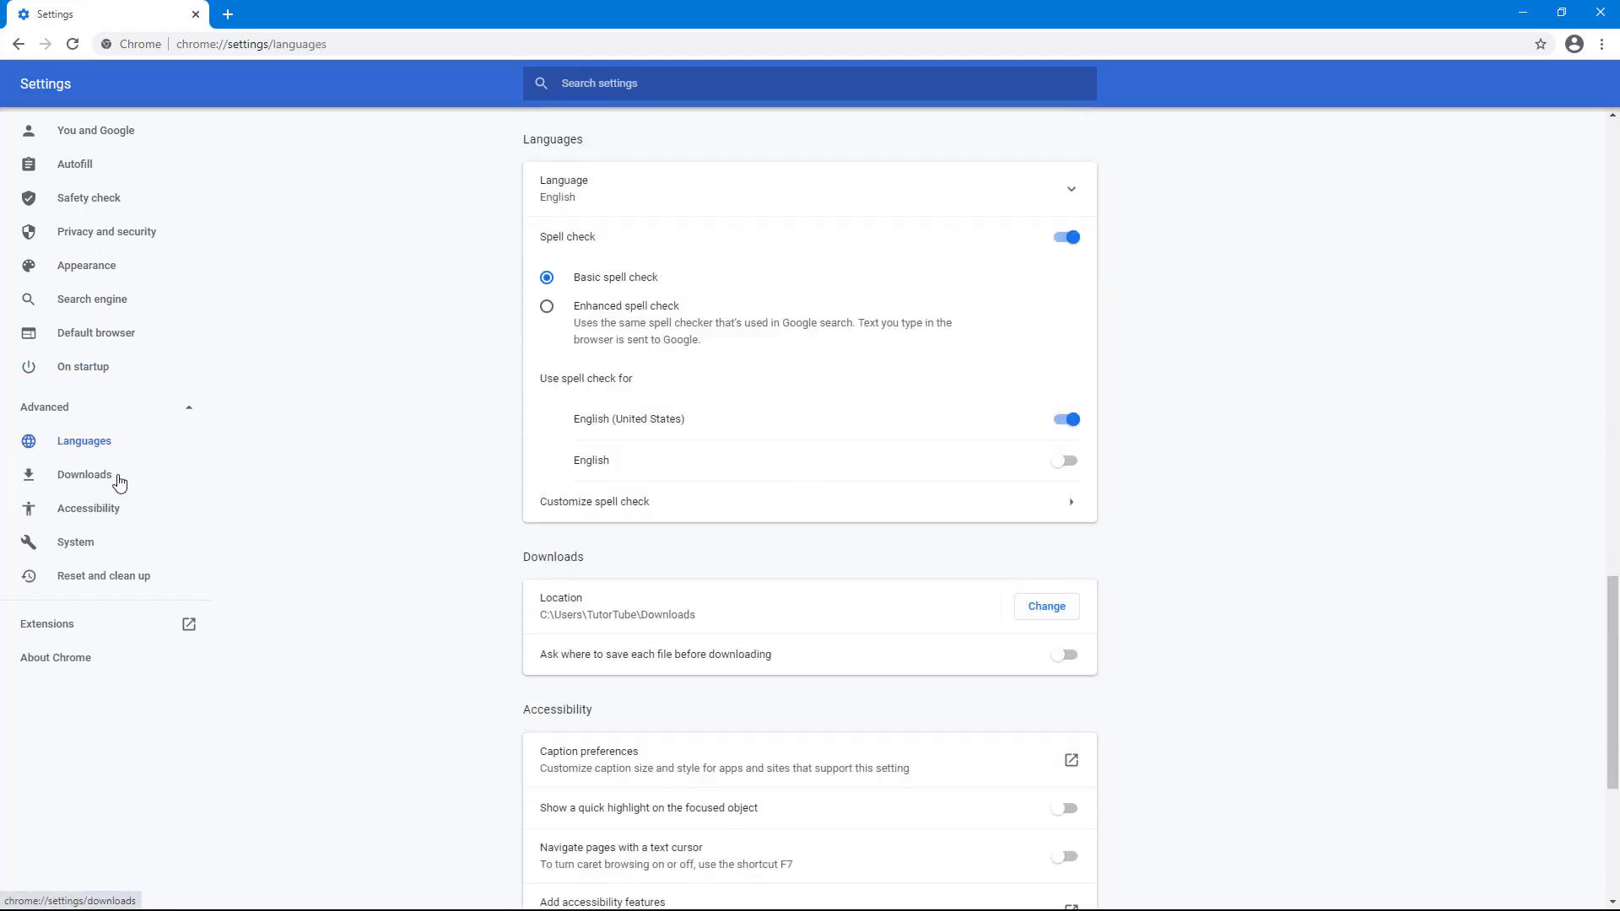
pyautogui.click(88, 507)
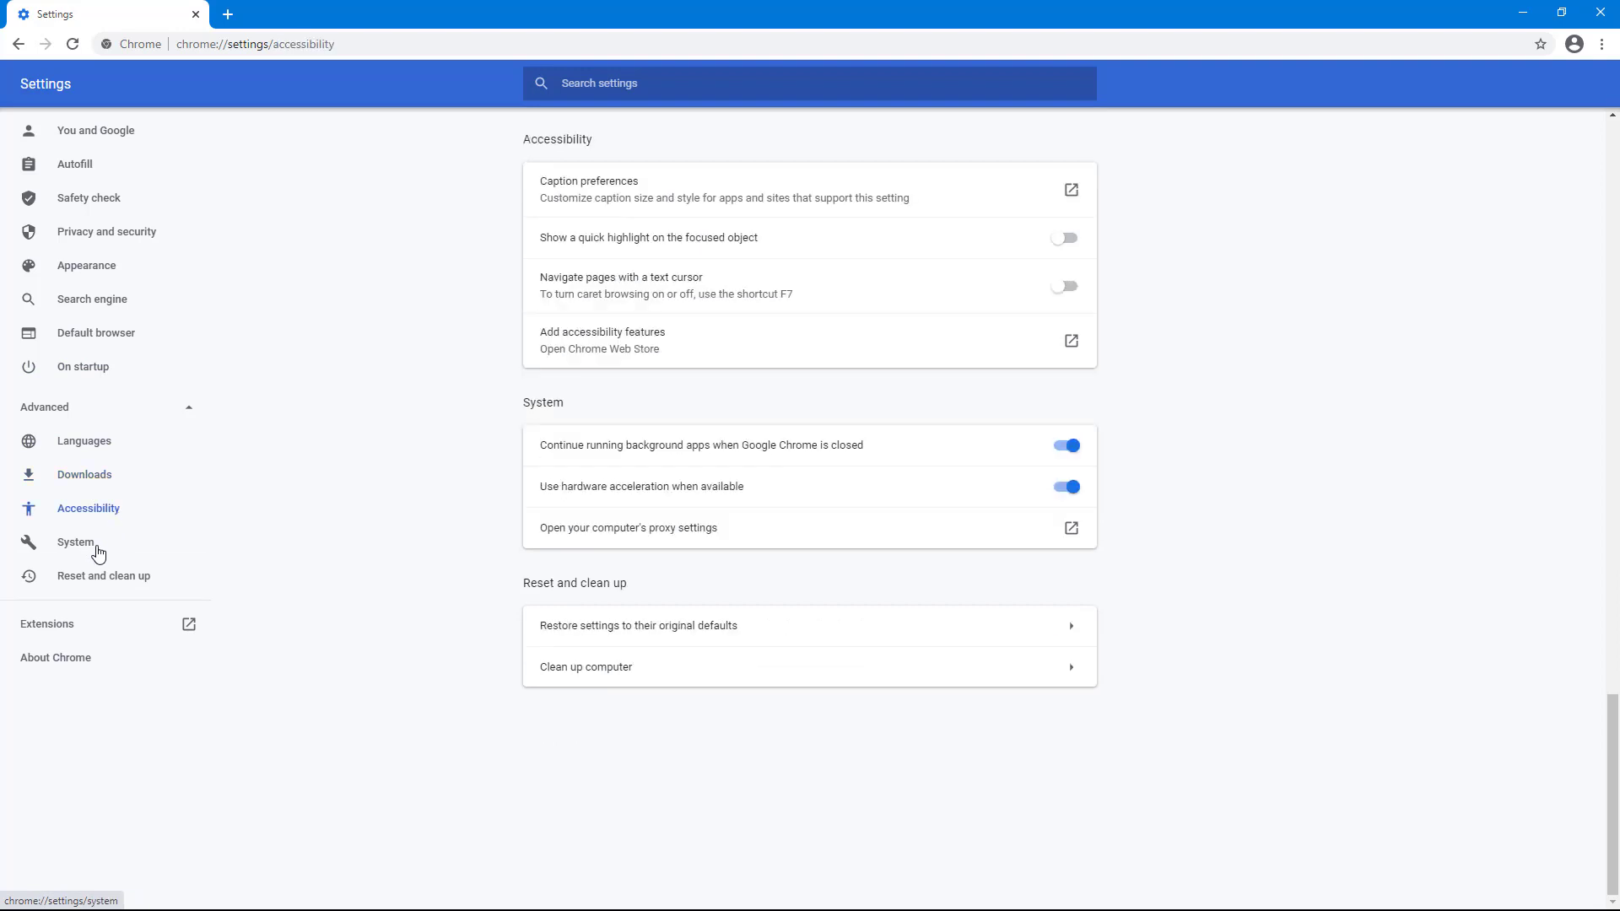
pyautogui.click(103, 576)
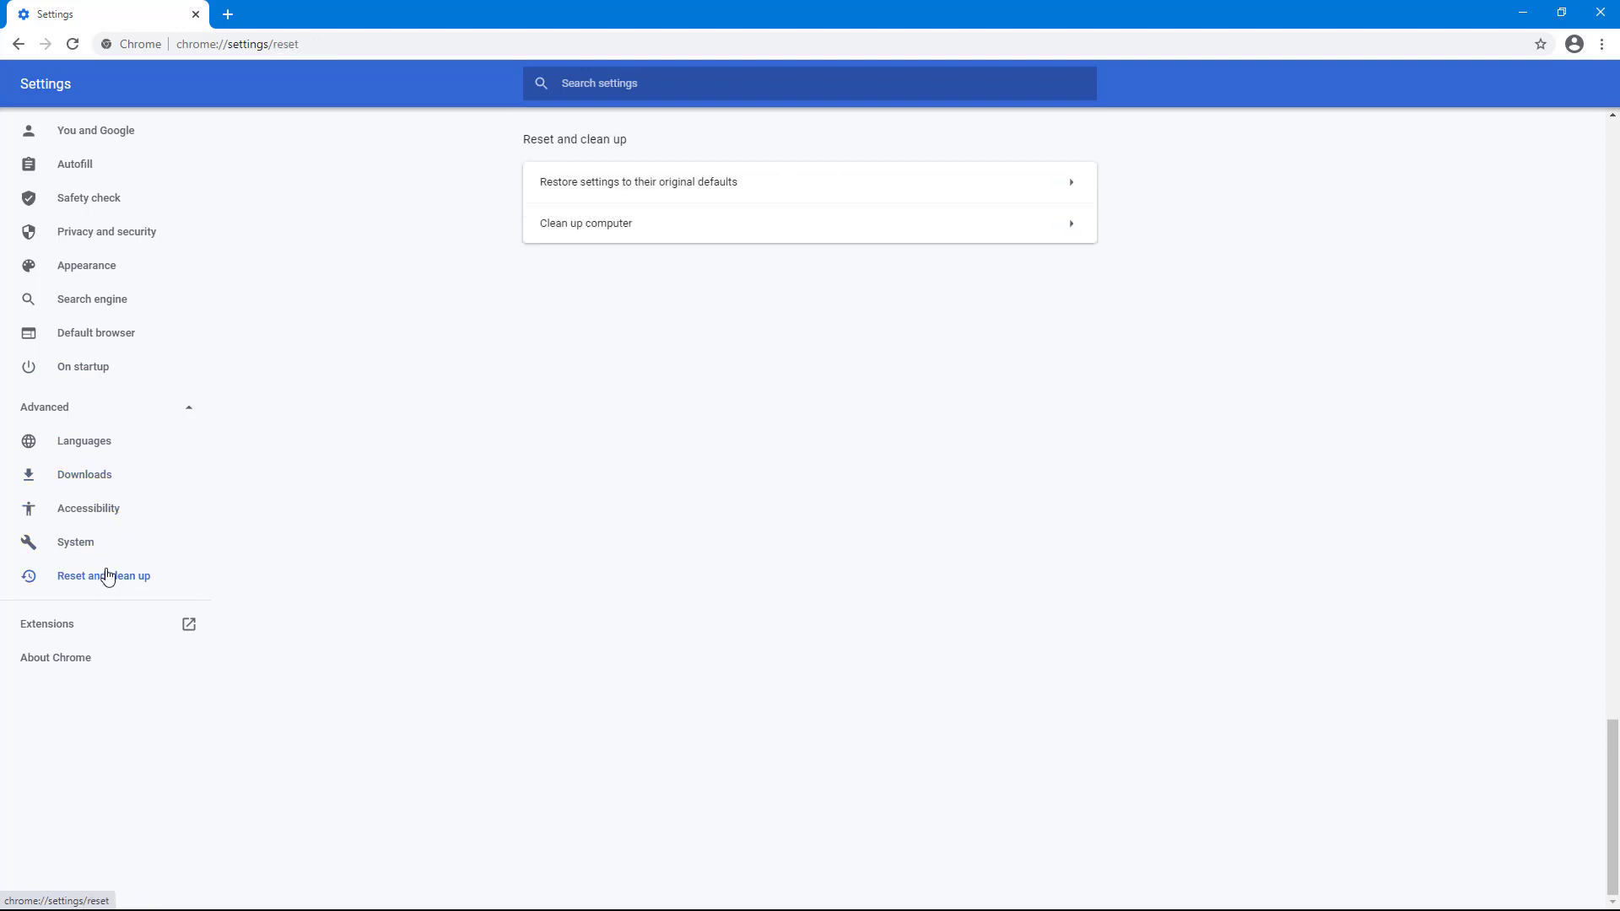
pyautogui.moveTo(102, 643)
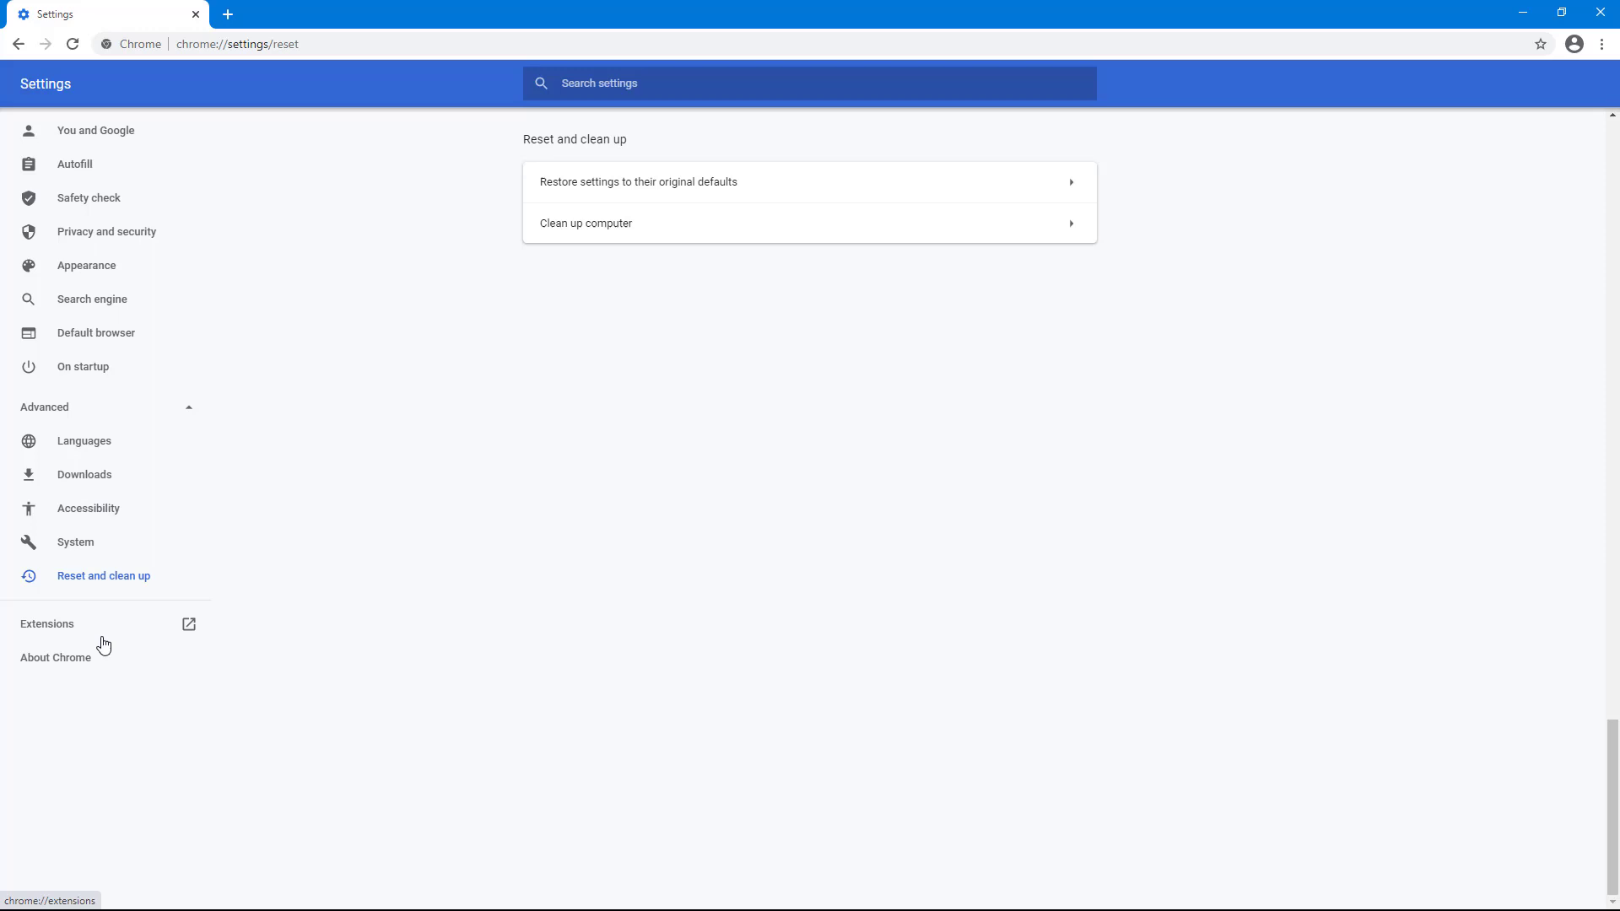
pyautogui.moveTo(189, 390)
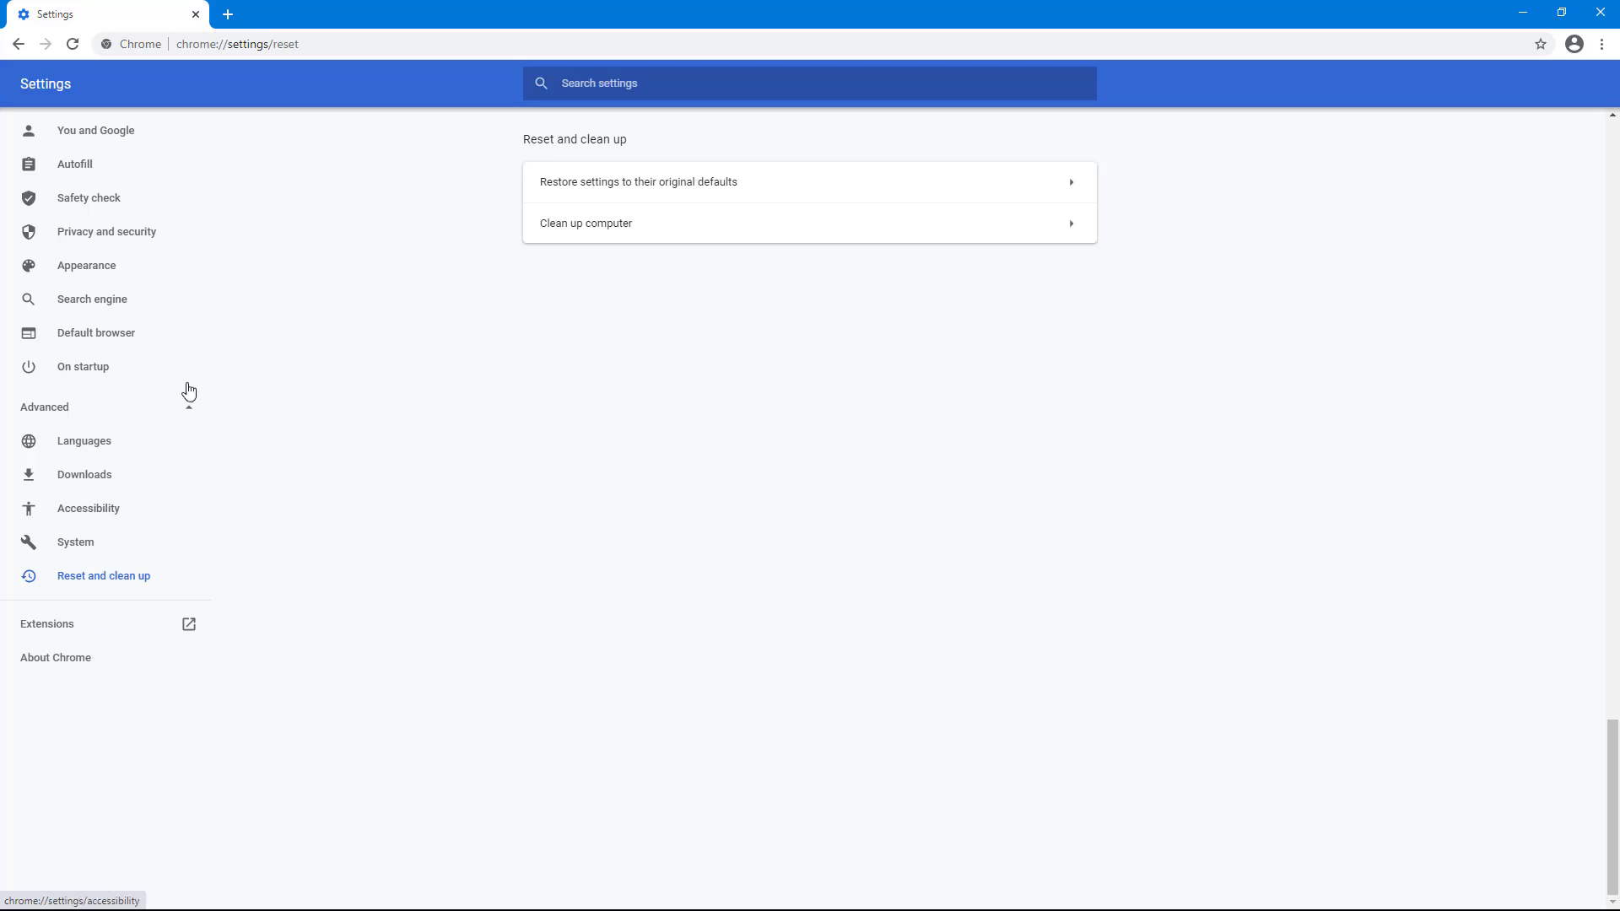
pyautogui.click(56, 657)
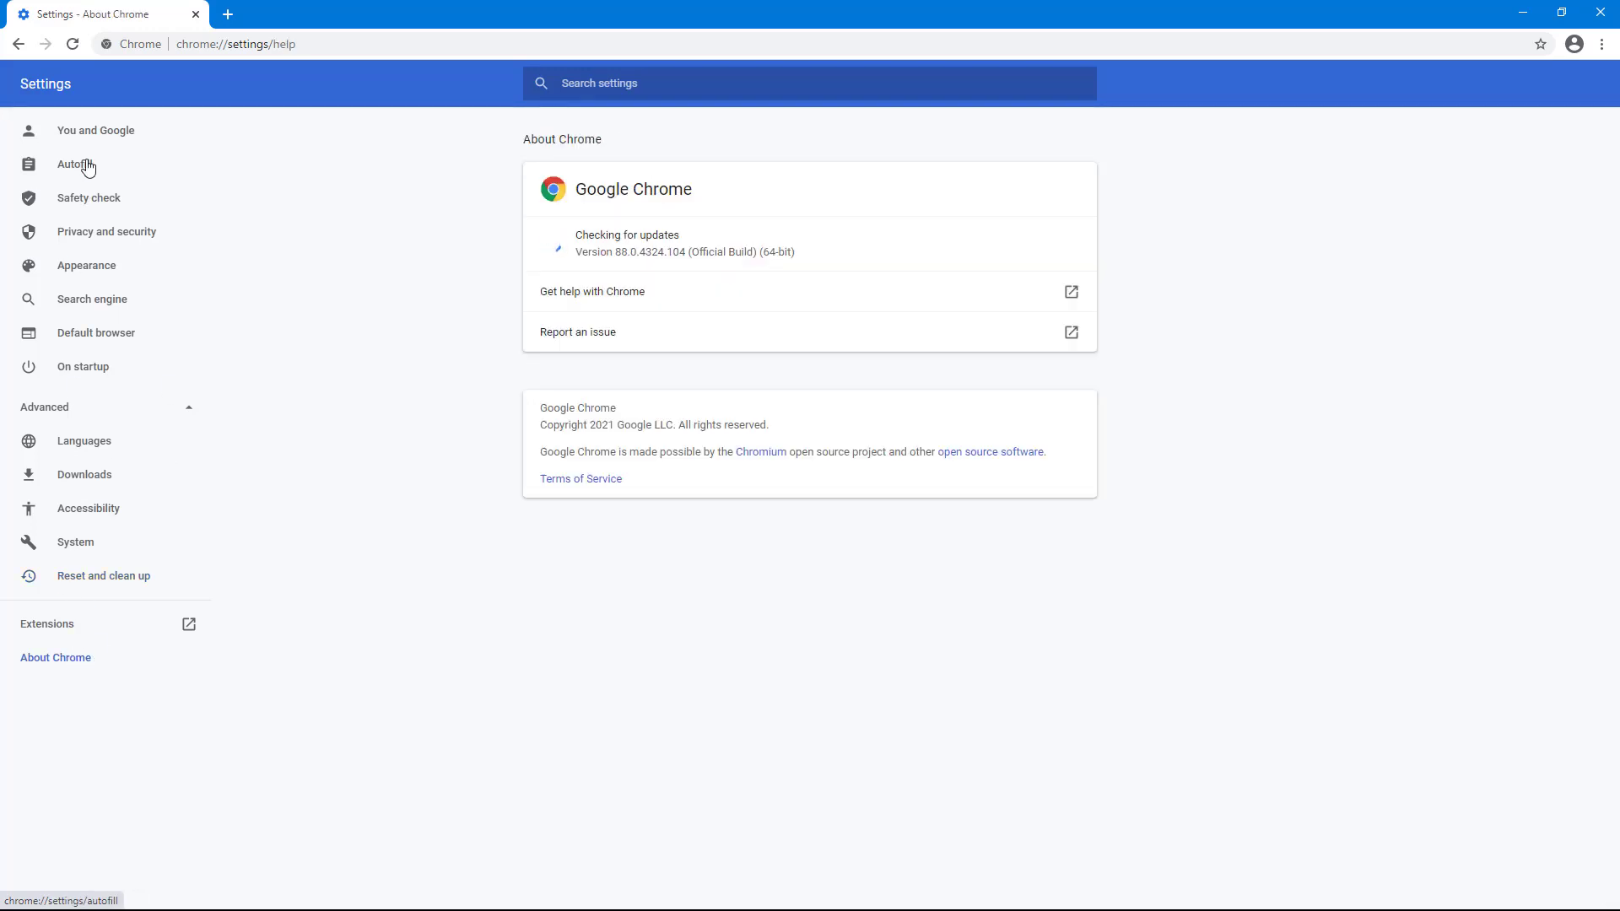
pyautogui.click(94, 130)
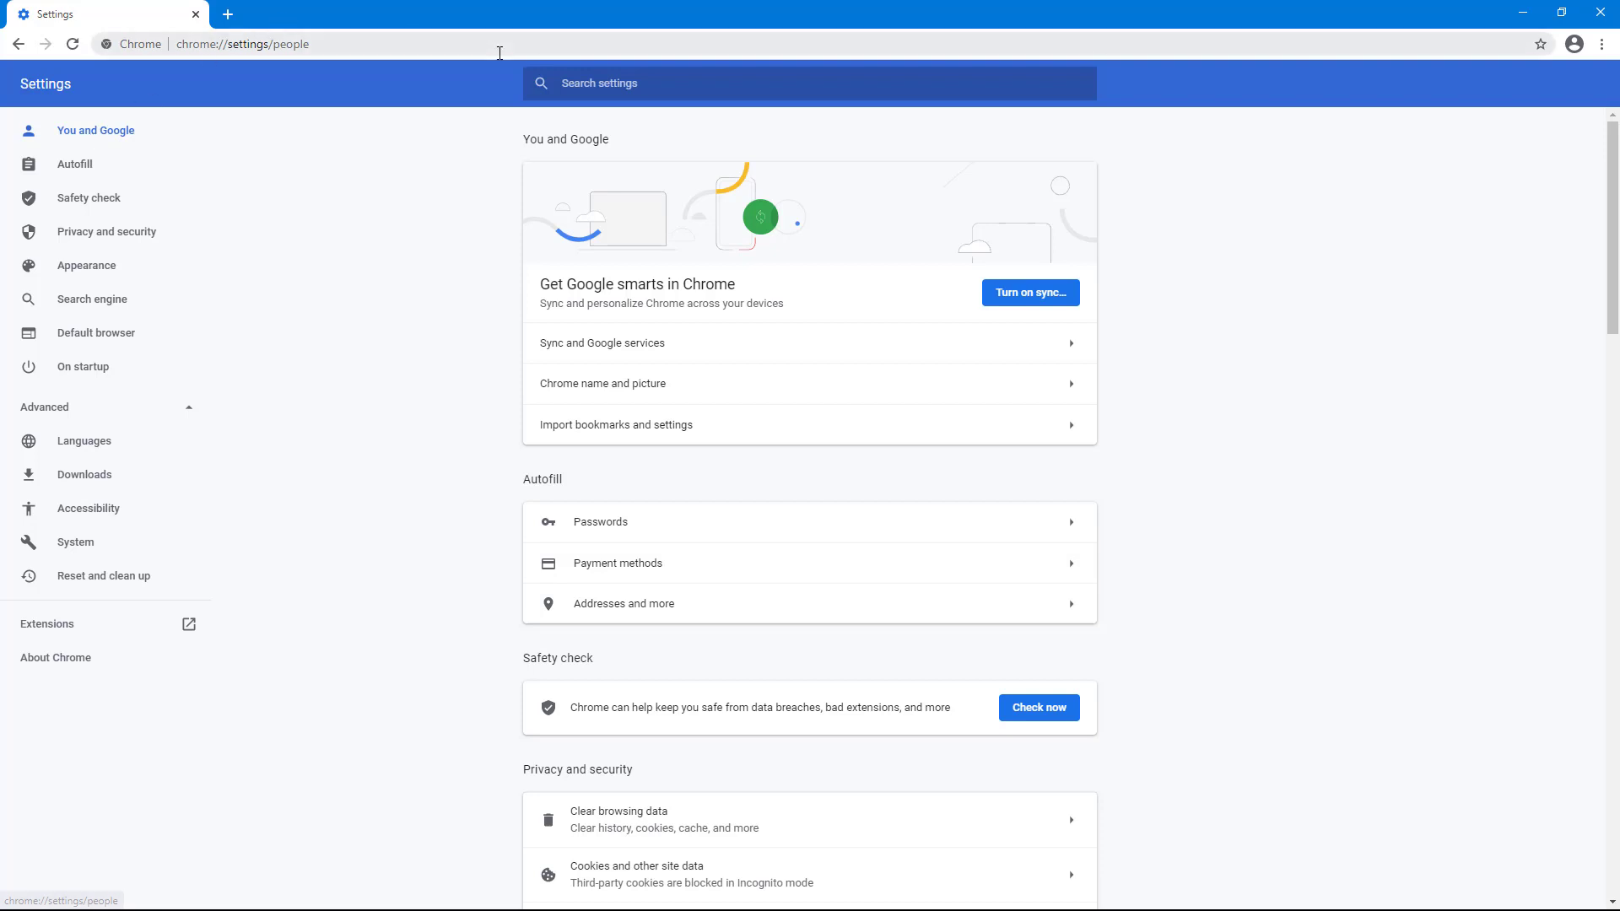
pyautogui.moveTo(245, 255)
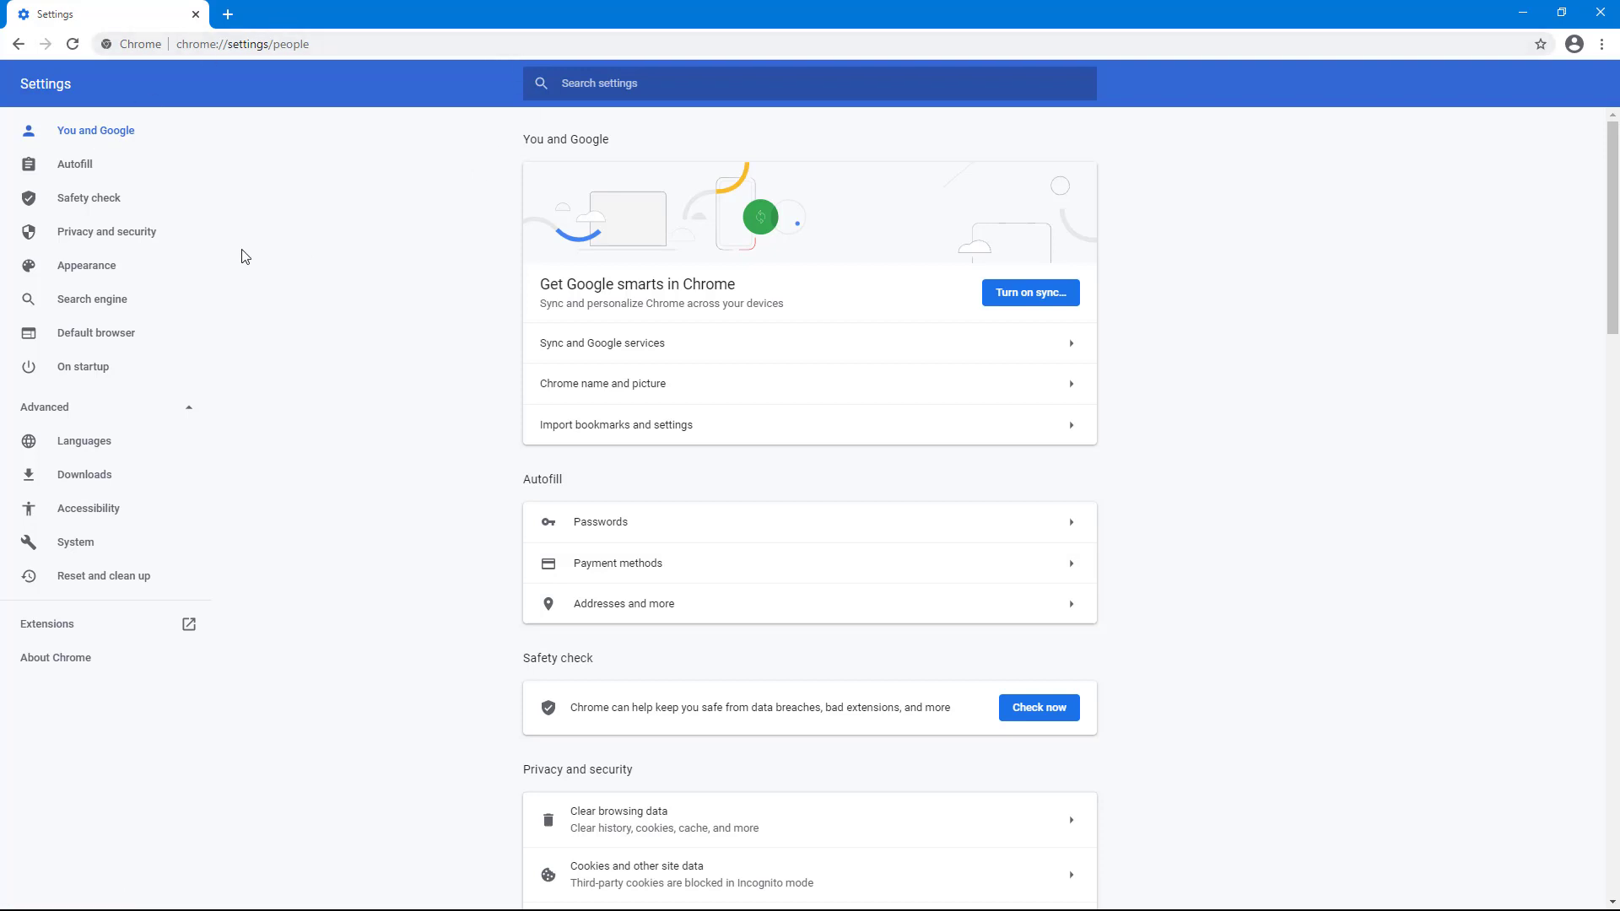
pyautogui.moveTo(609, 132)
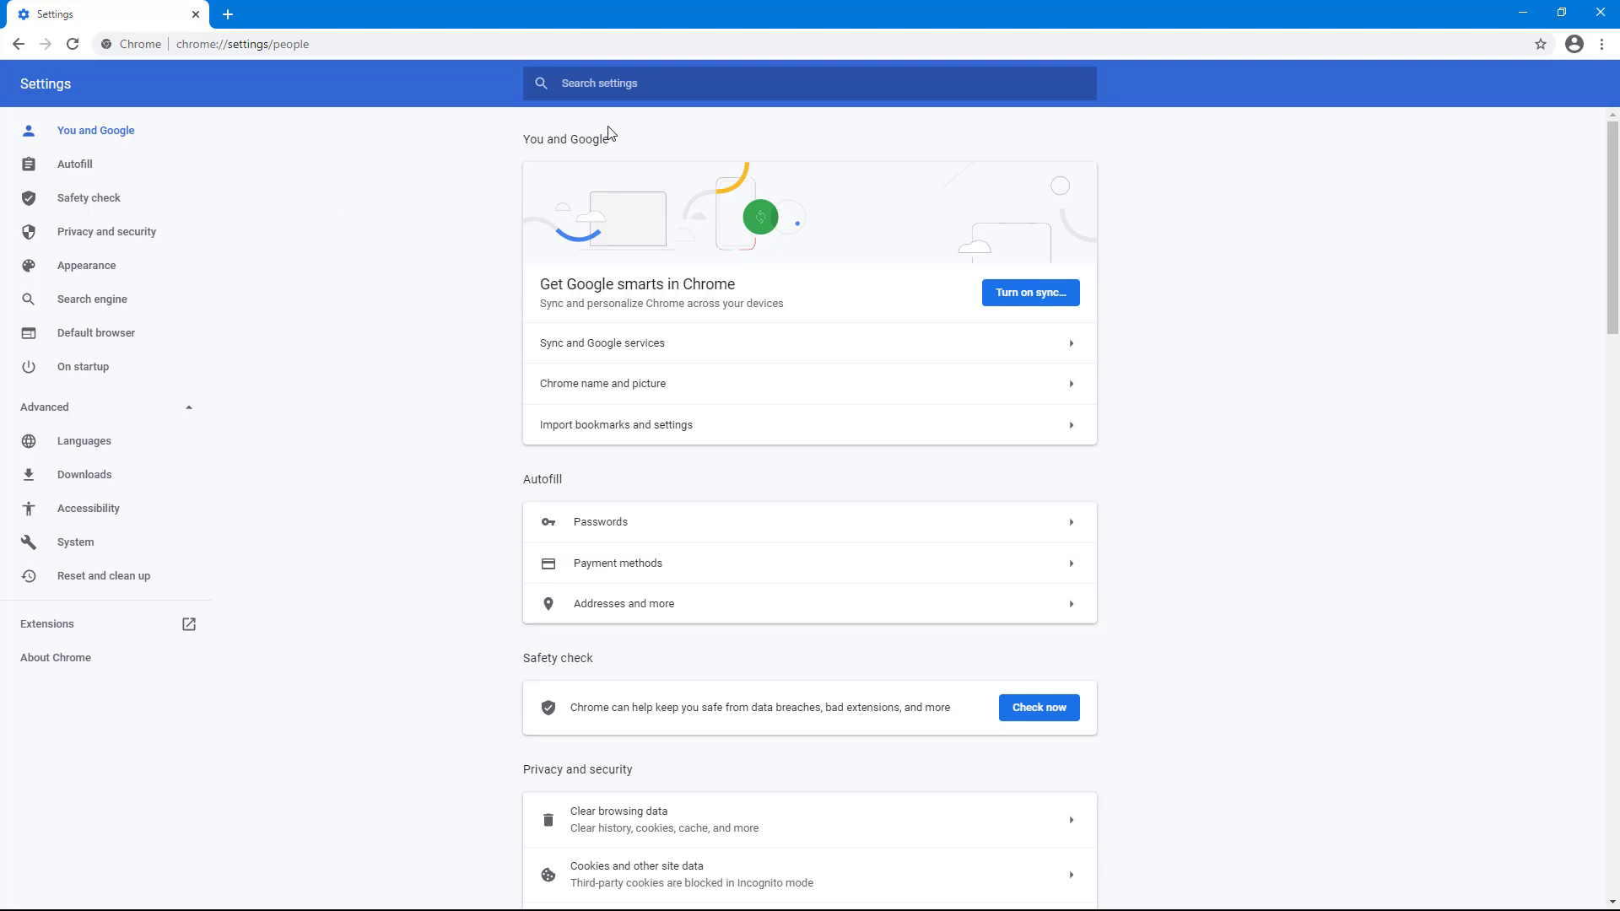
pyautogui.moveTo(638, 147)
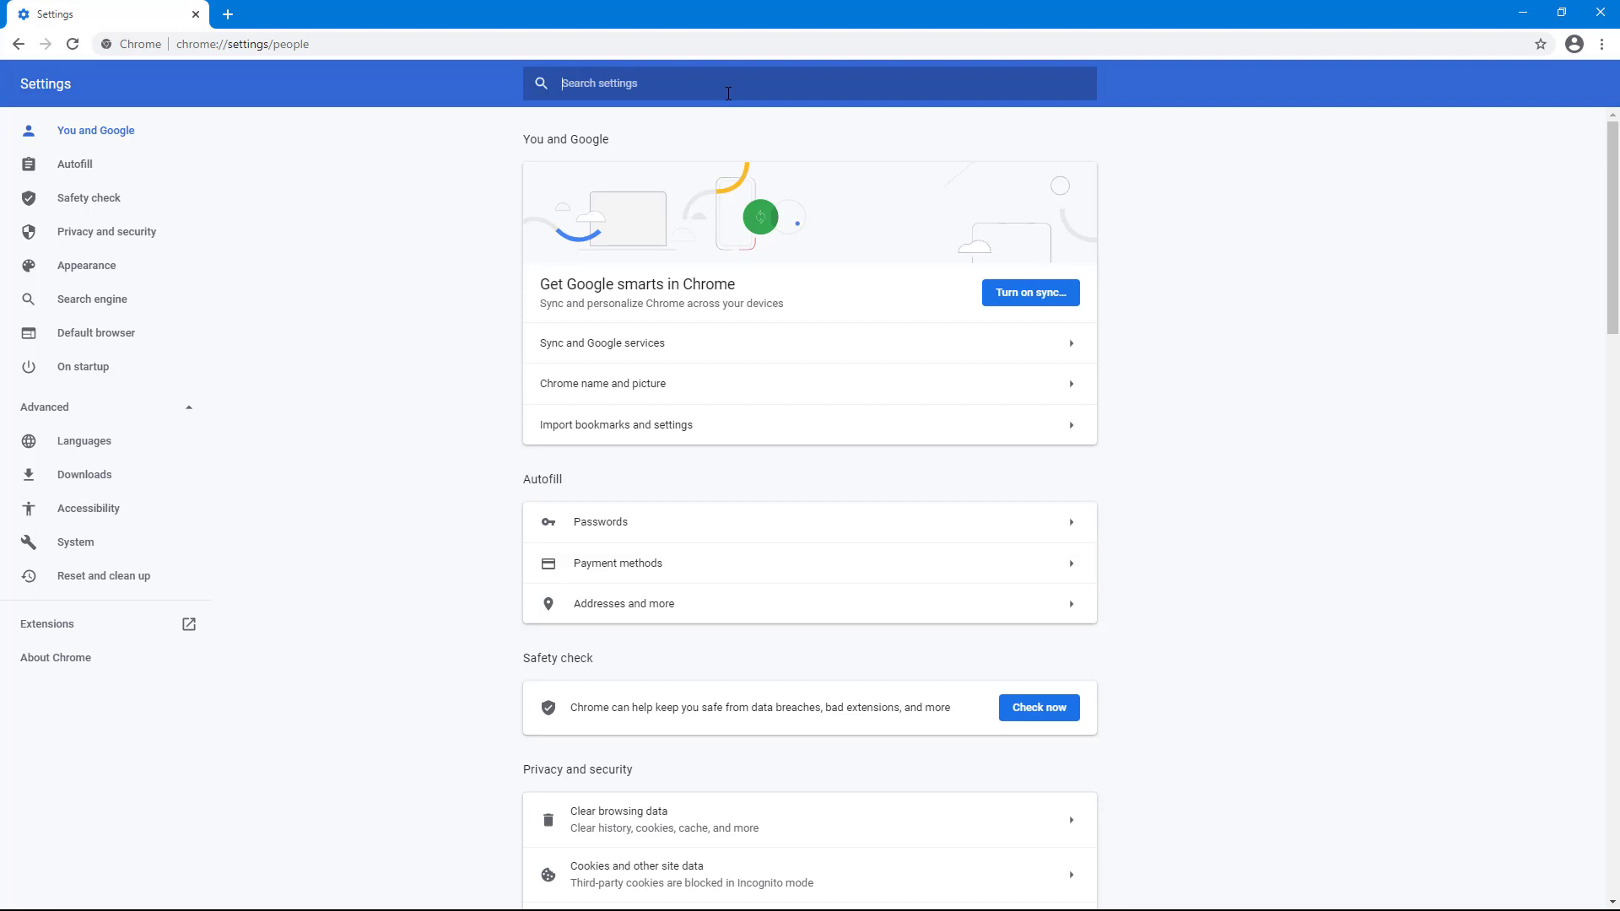
# Search settings for 'password', then 'search', then clear the search box
pyautogui.write('password')
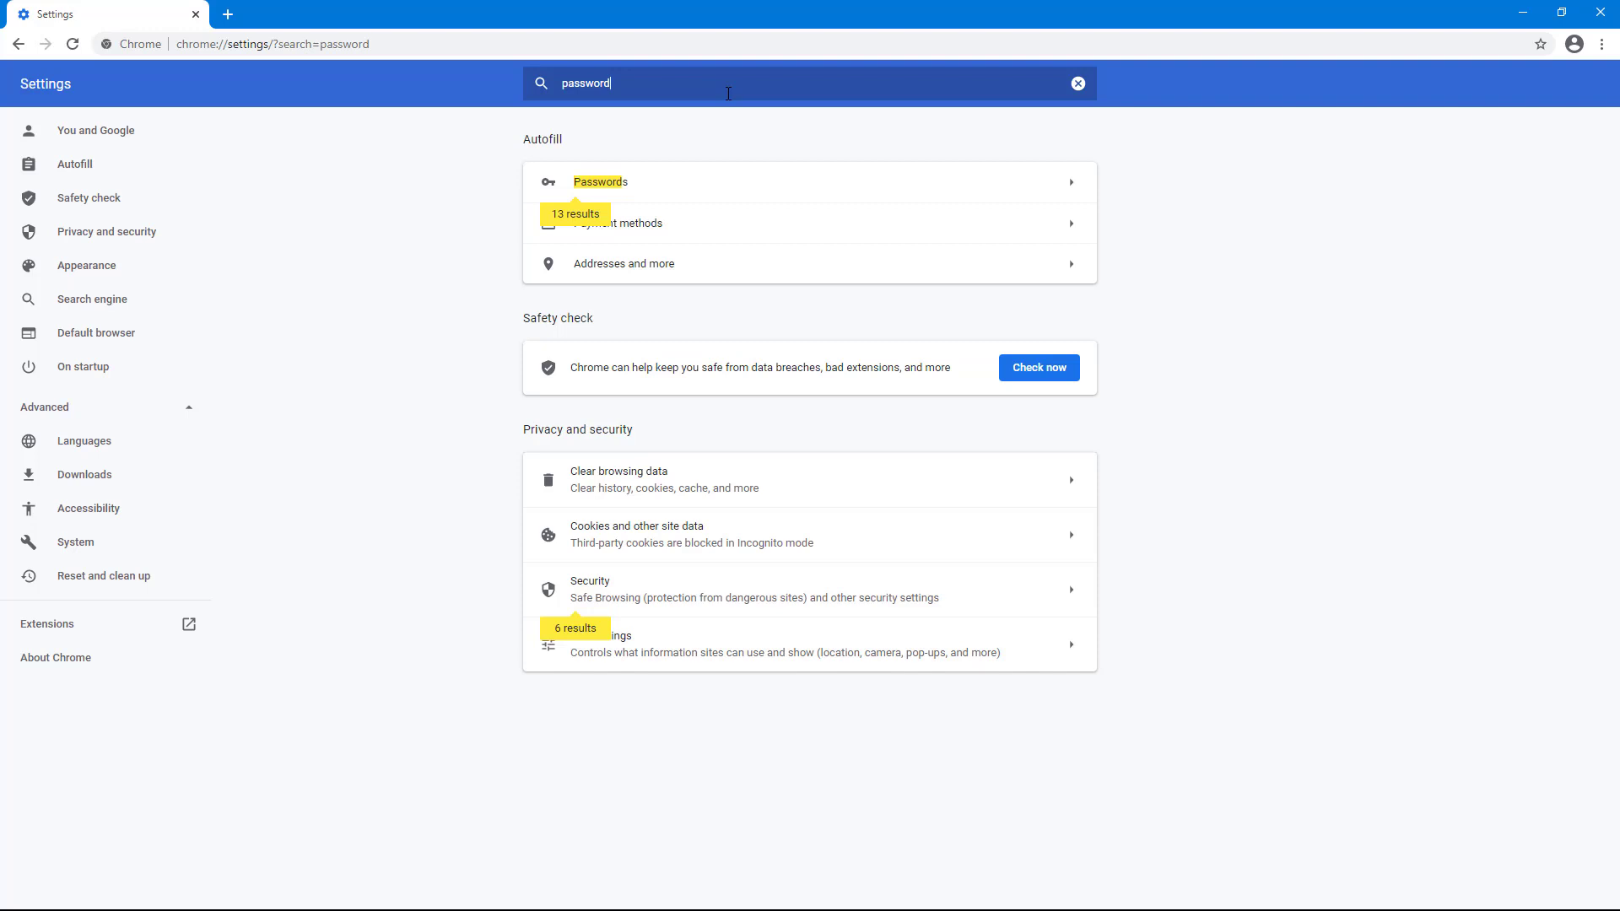
pyautogui.moveTo(664, 192)
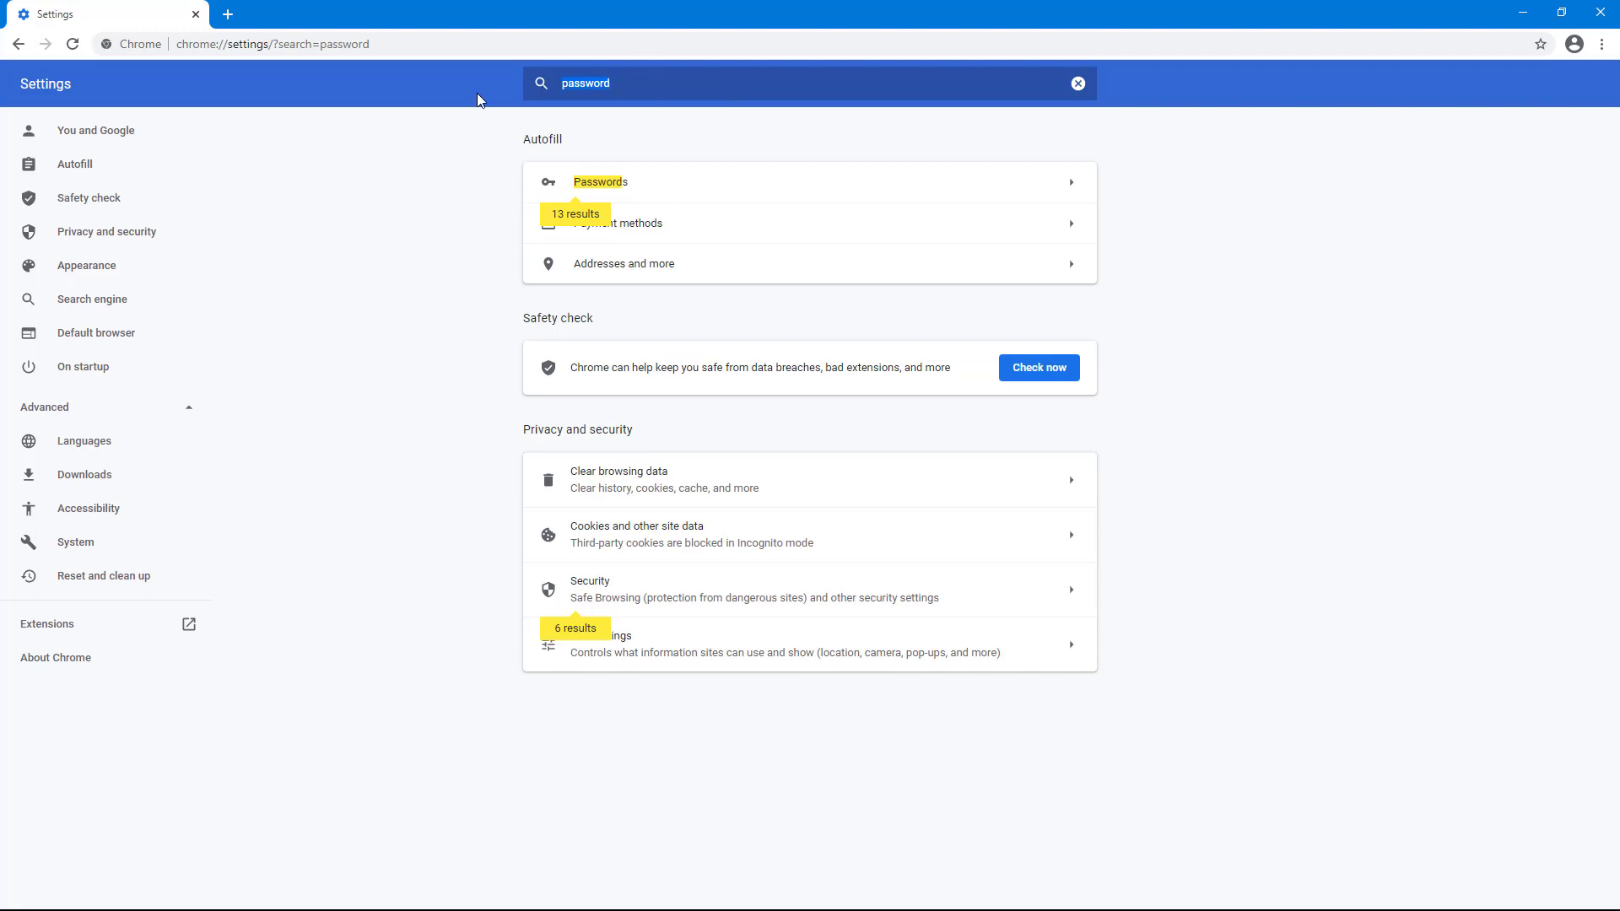
pyautogui.write('search')
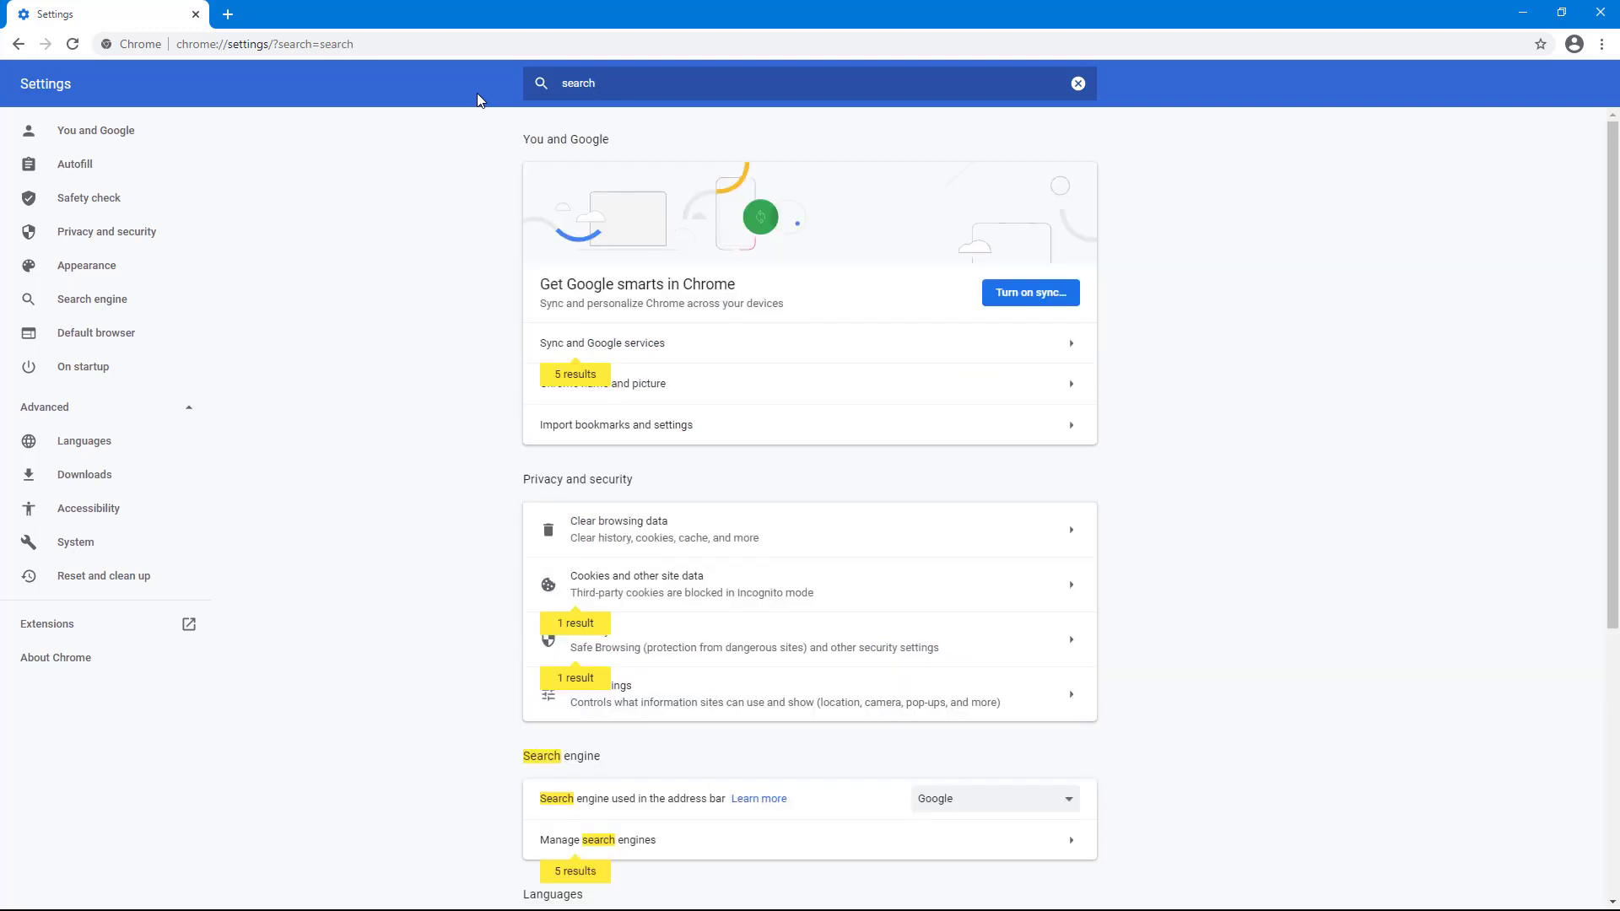
pyautogui.moveTo(863, 345)
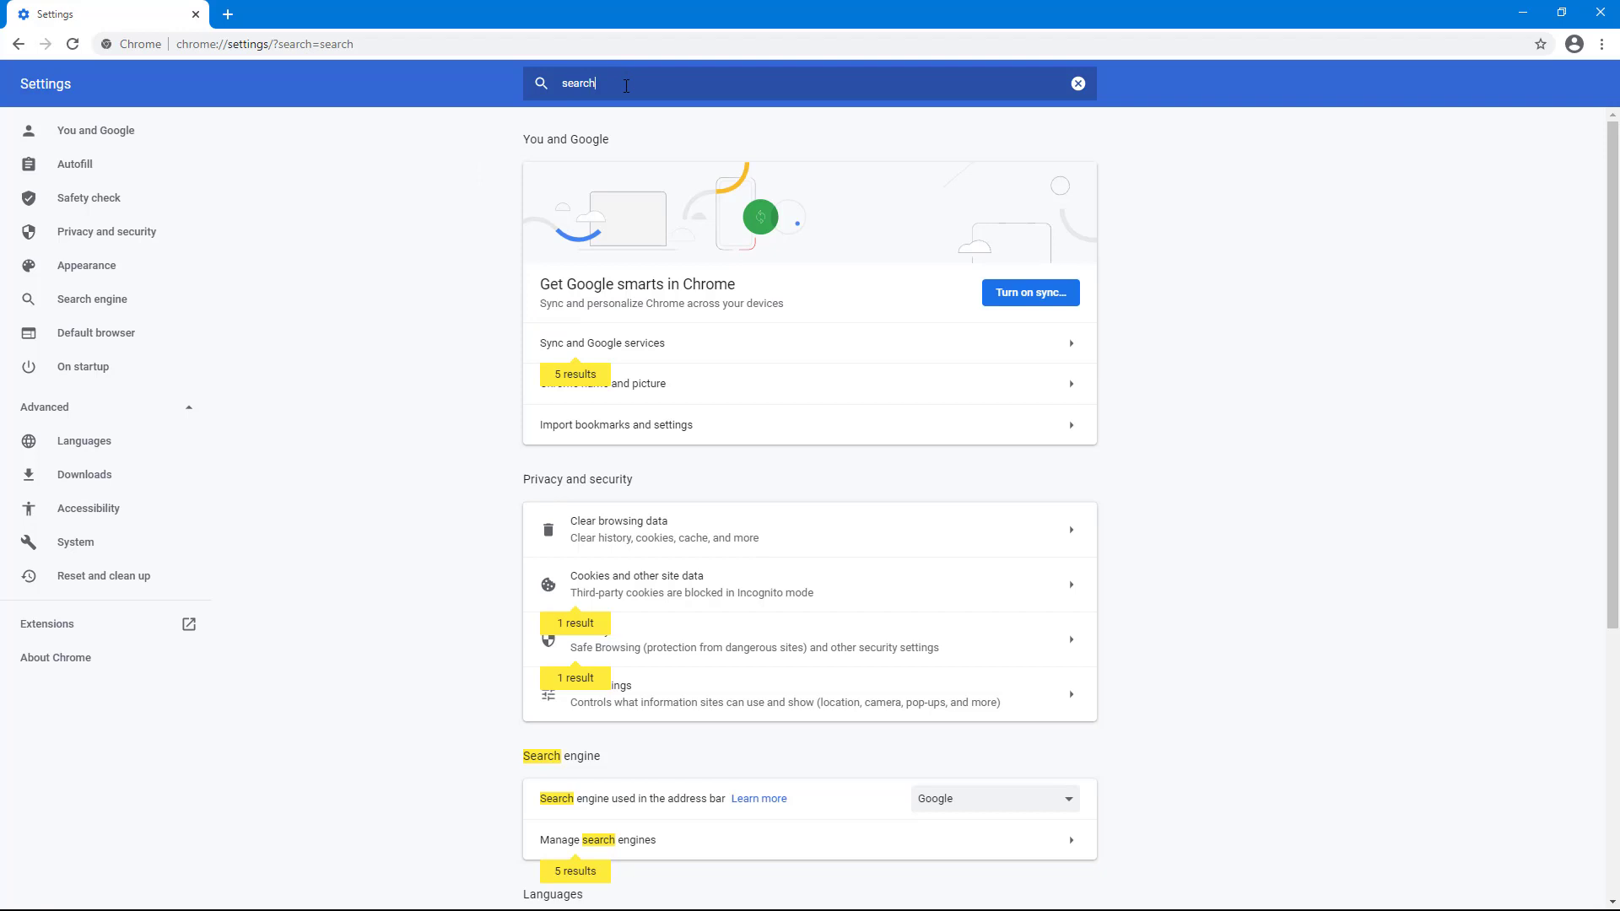
pyautogui.moveTo(598, 91)
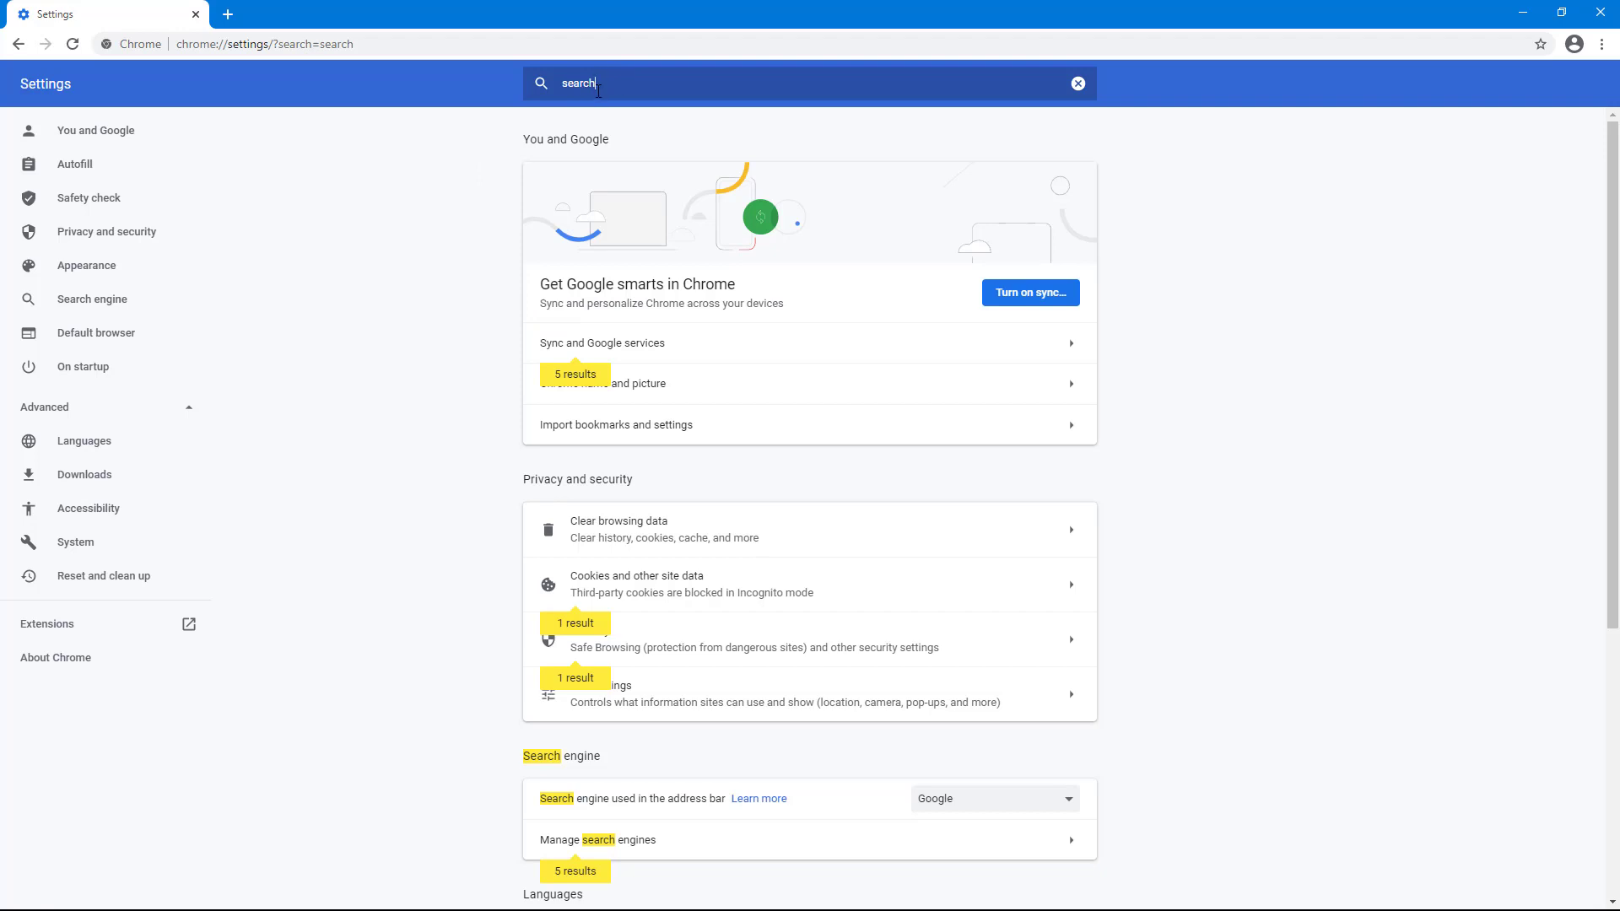
pyautogui.click(1078, 84)
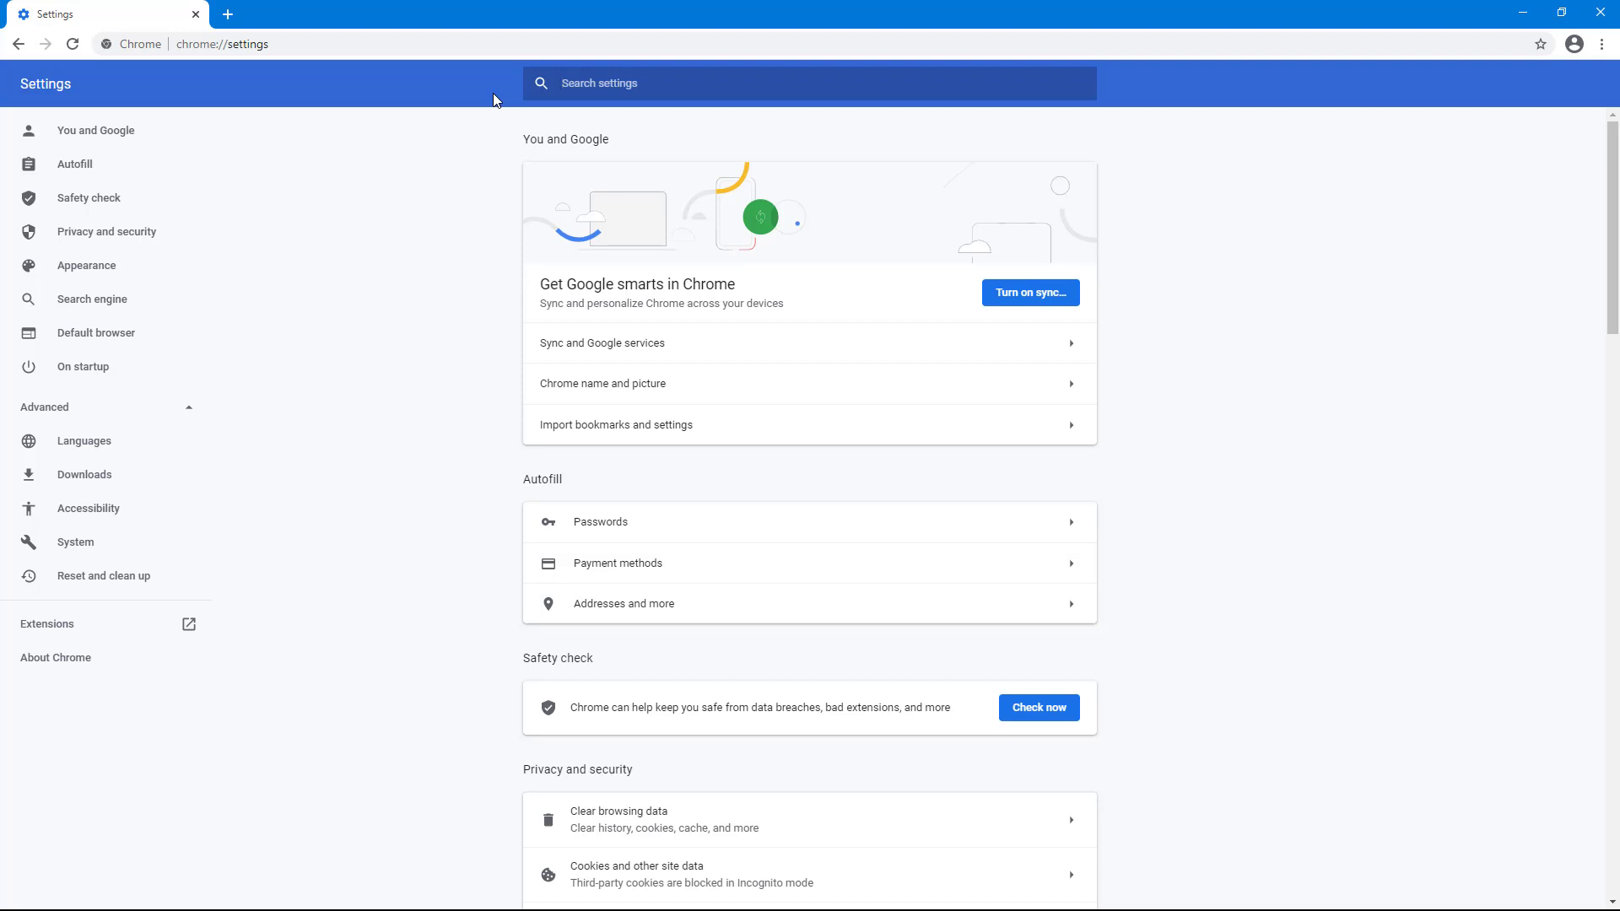
pyautogui.click(599, 83)
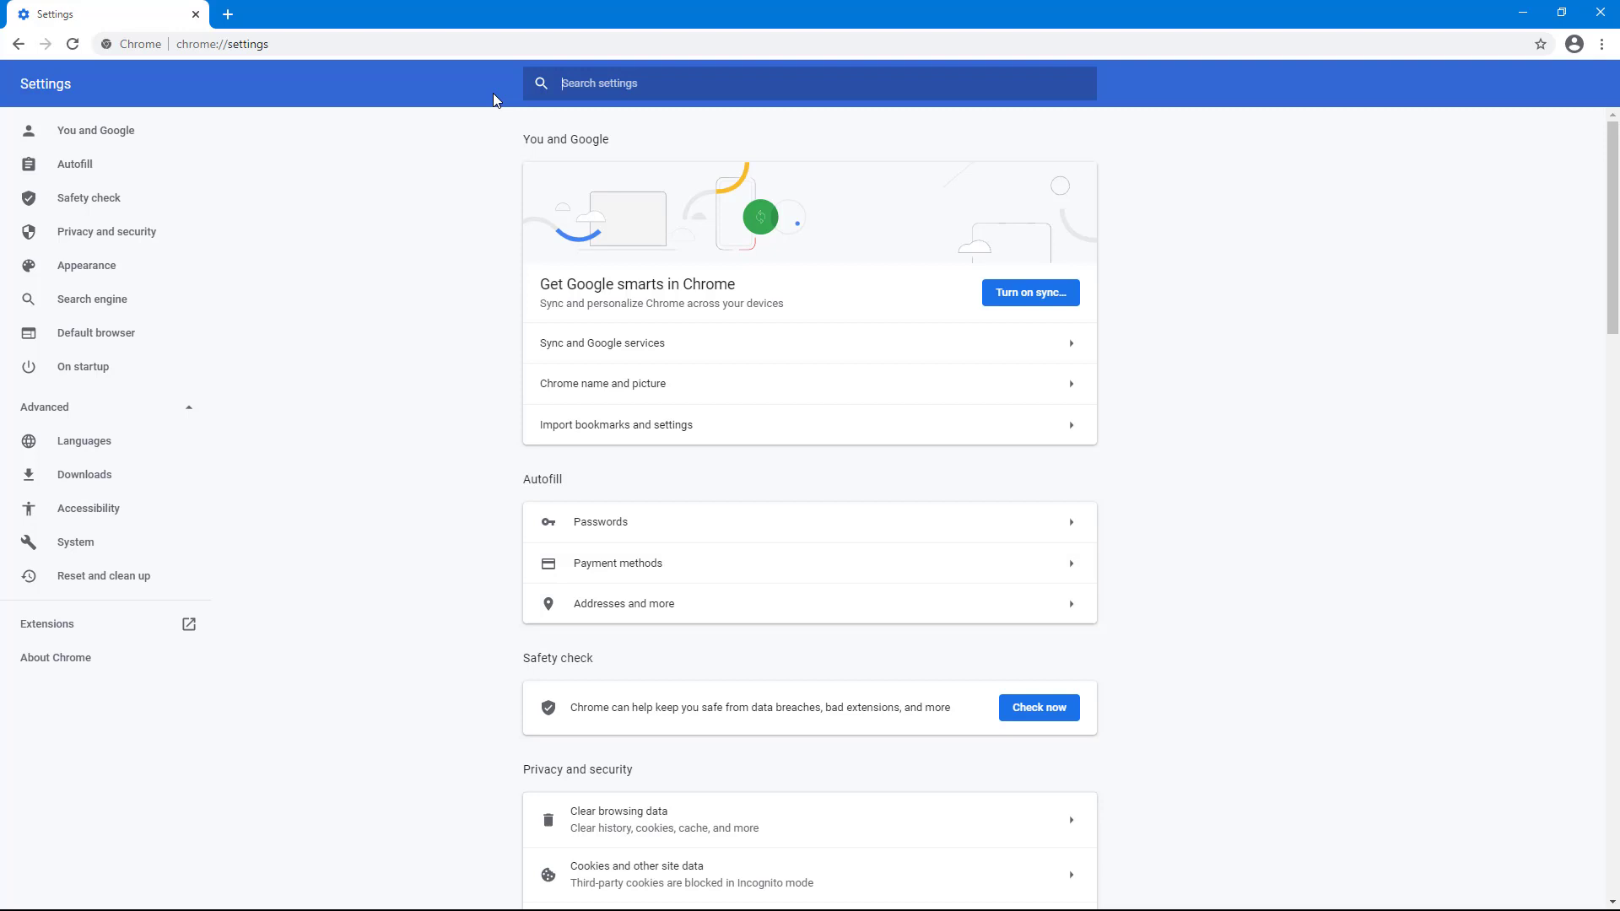
pyautogui.moveTo(495, 101)
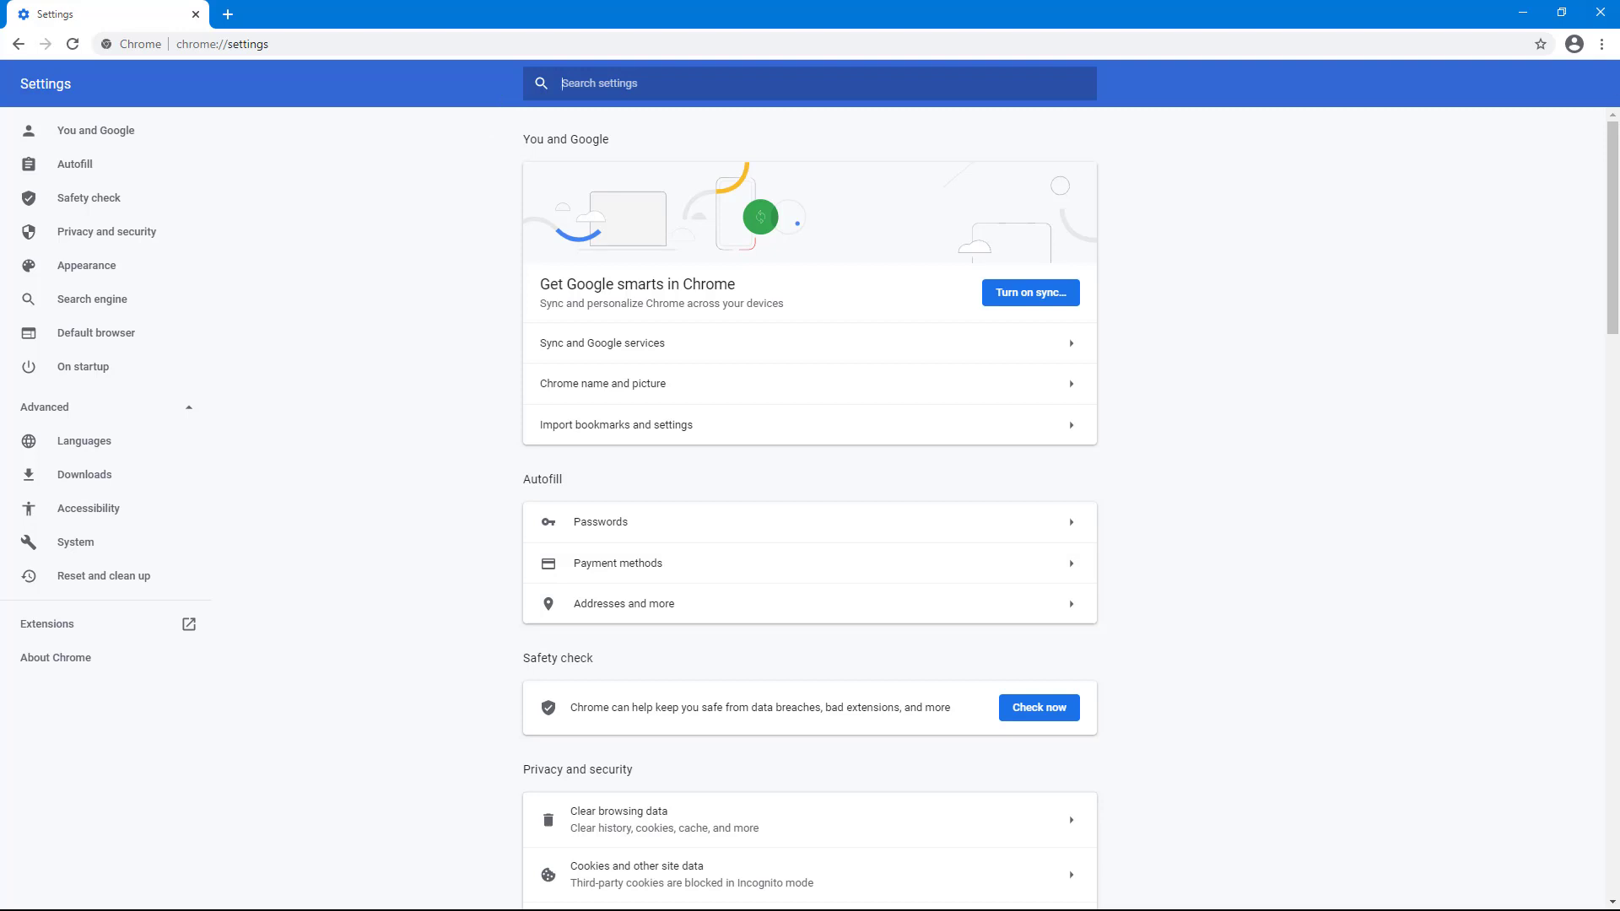